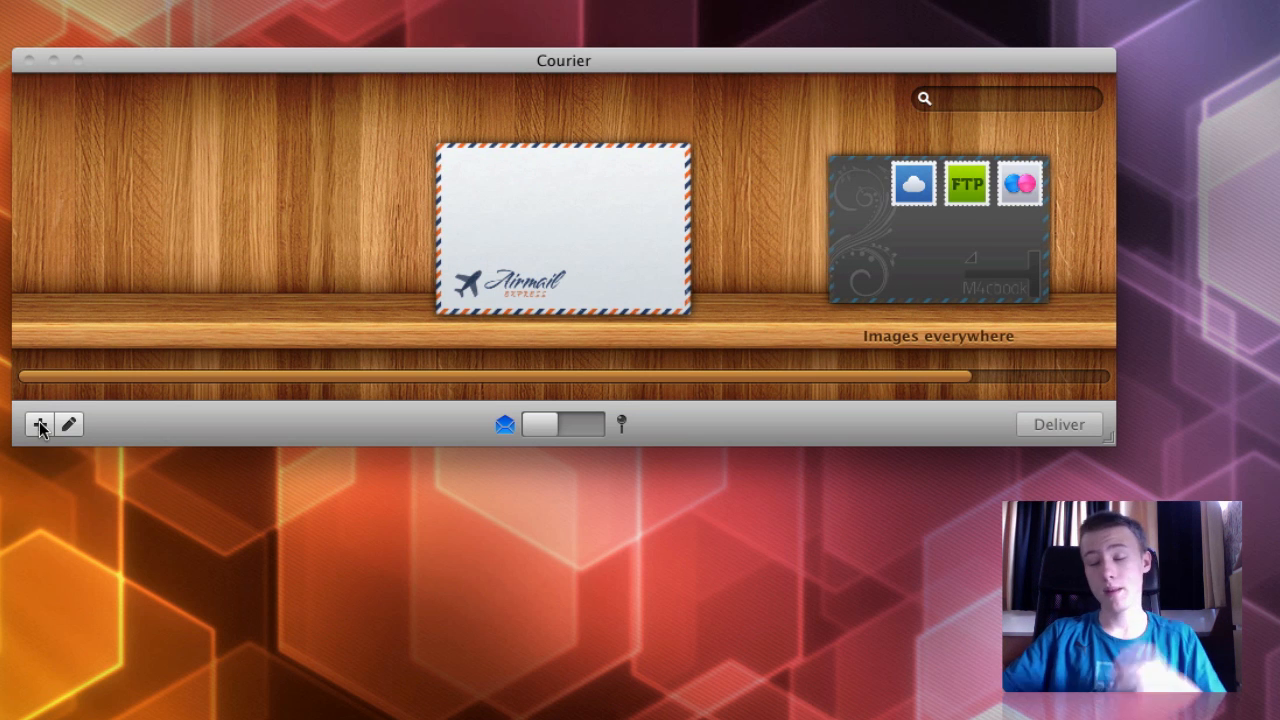
- Add a new envelope to the shelf and rename it from Untitled to 'Pictures'
{"action": "left_click", "coordinate": [40, 424]}
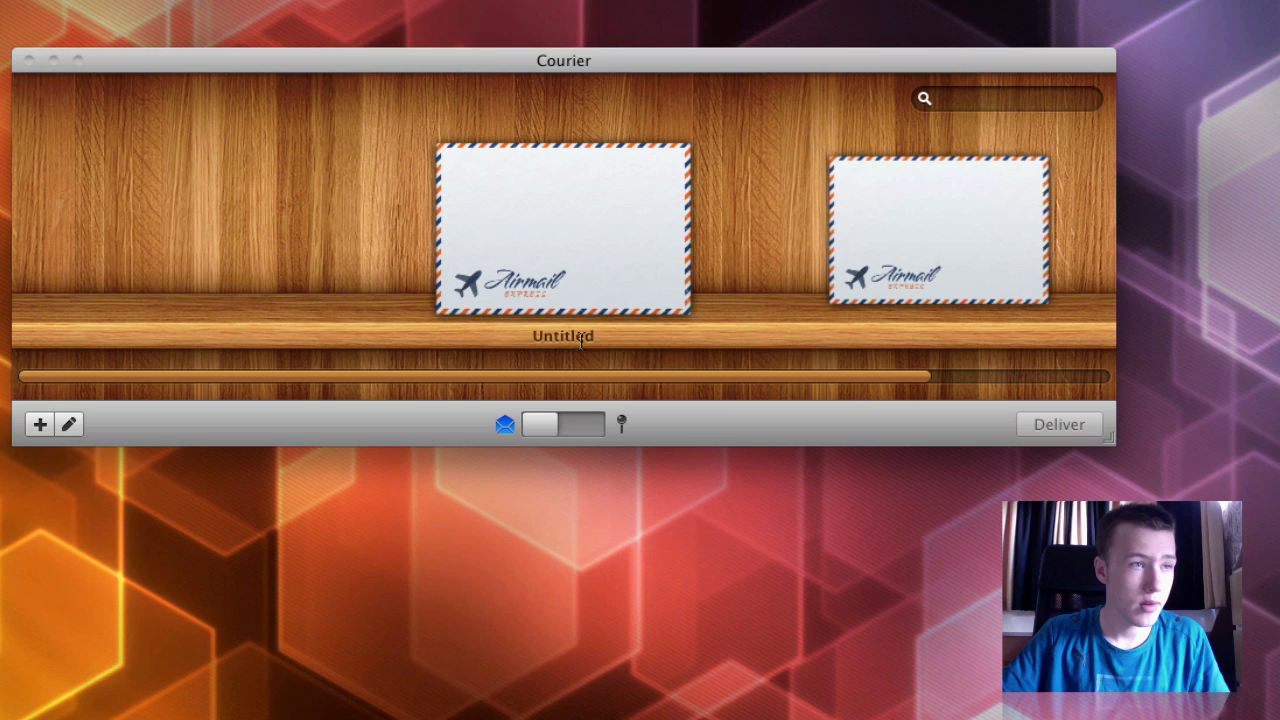
{"action": "double_click", "coordinate": [564, 336]}
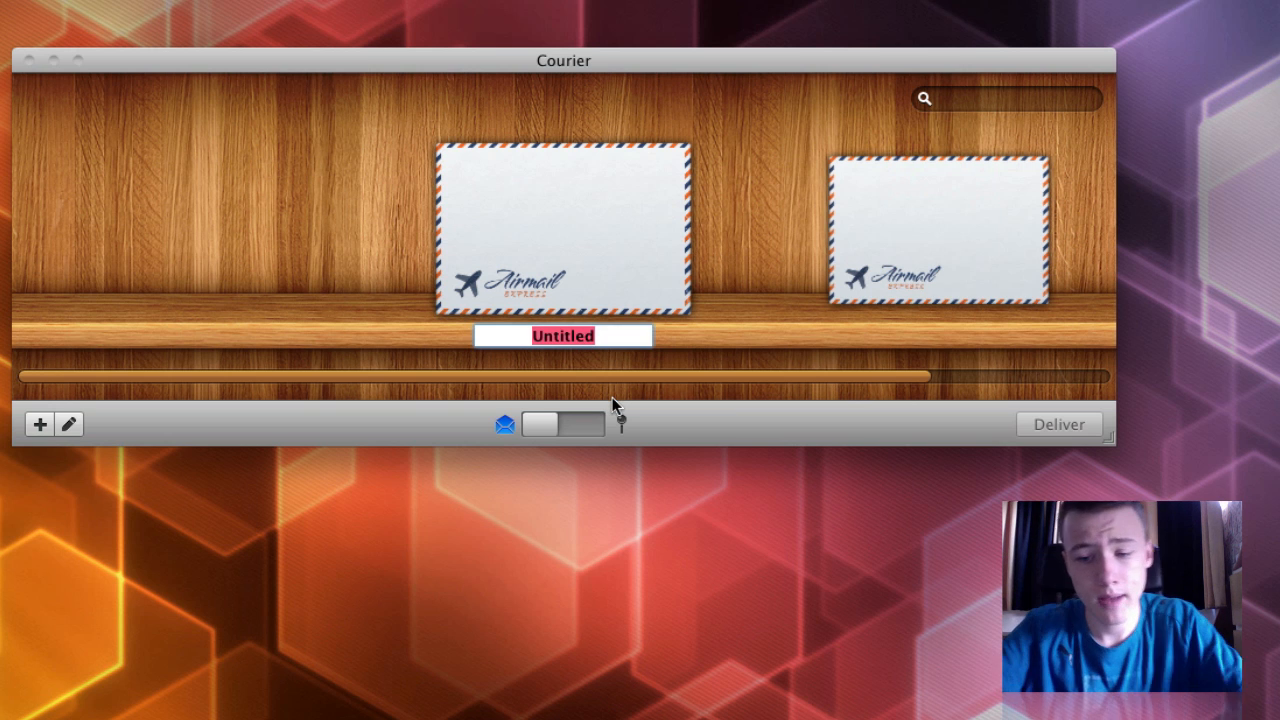
{"action": "type", "text": "Pictures"}
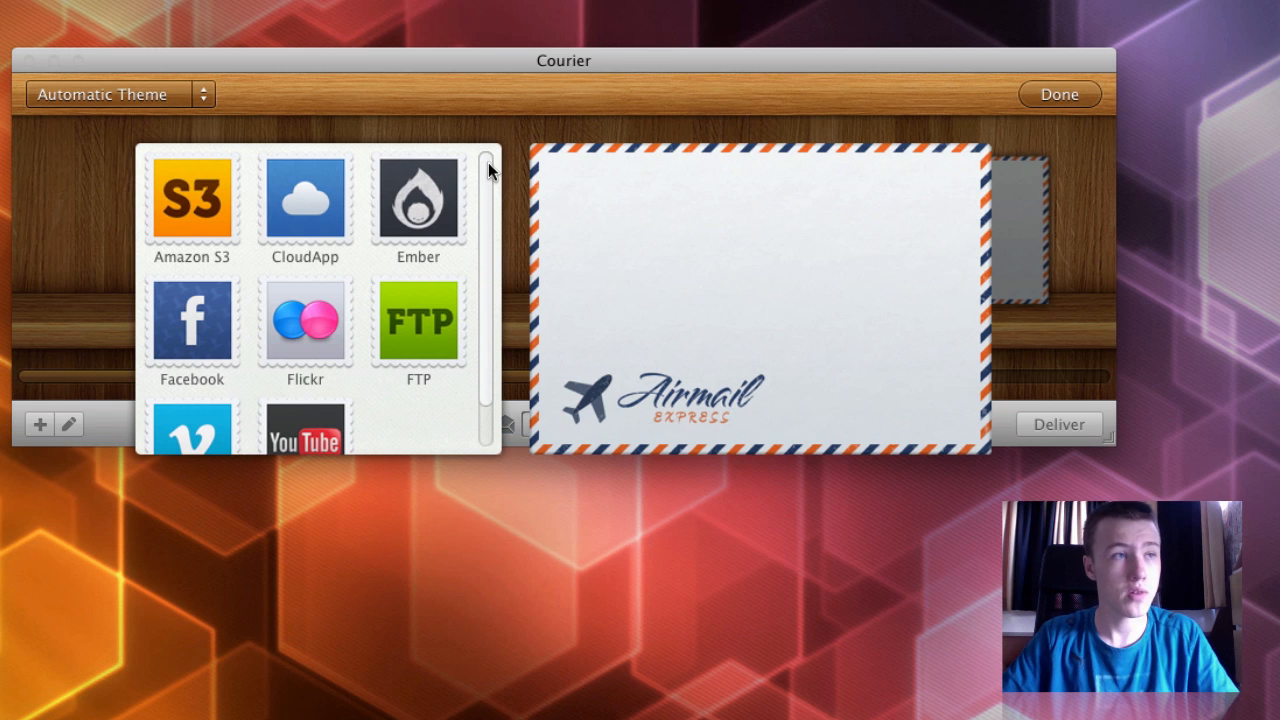
{"action": "mouse_move", "coordinate": [520, 150]}
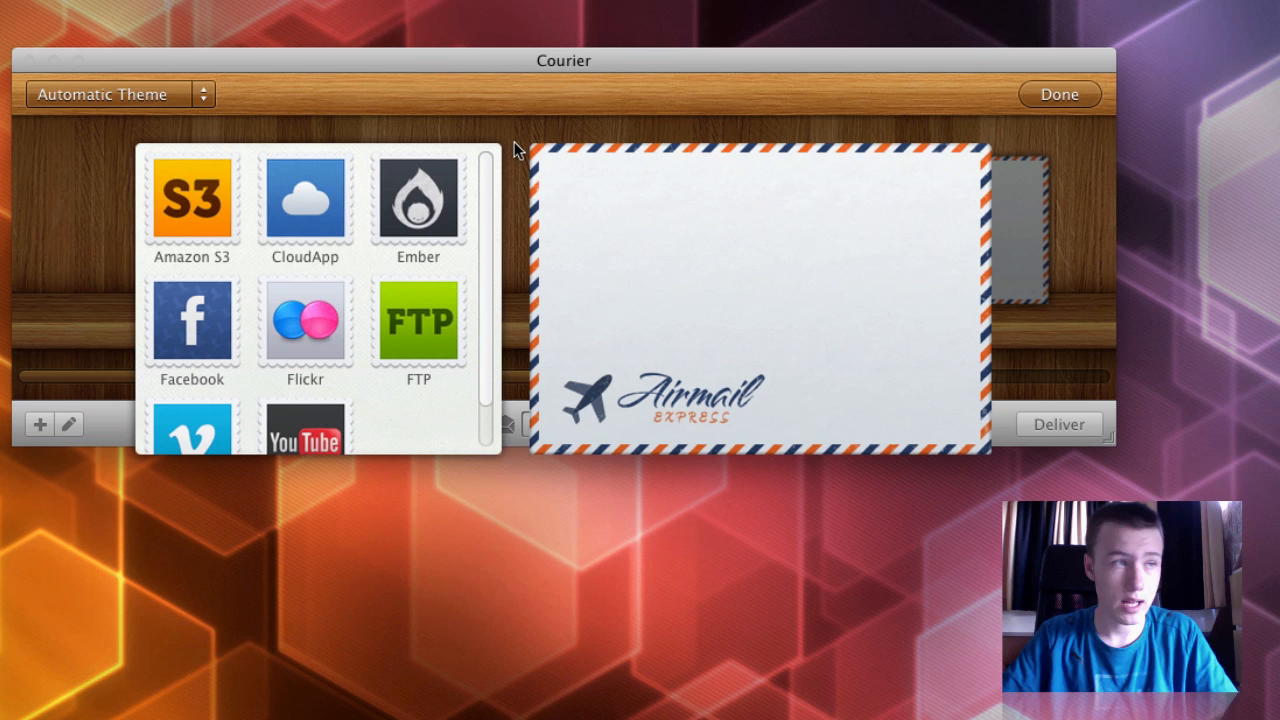
{"action": "mouse_move", "coordinate": [176, 280]}
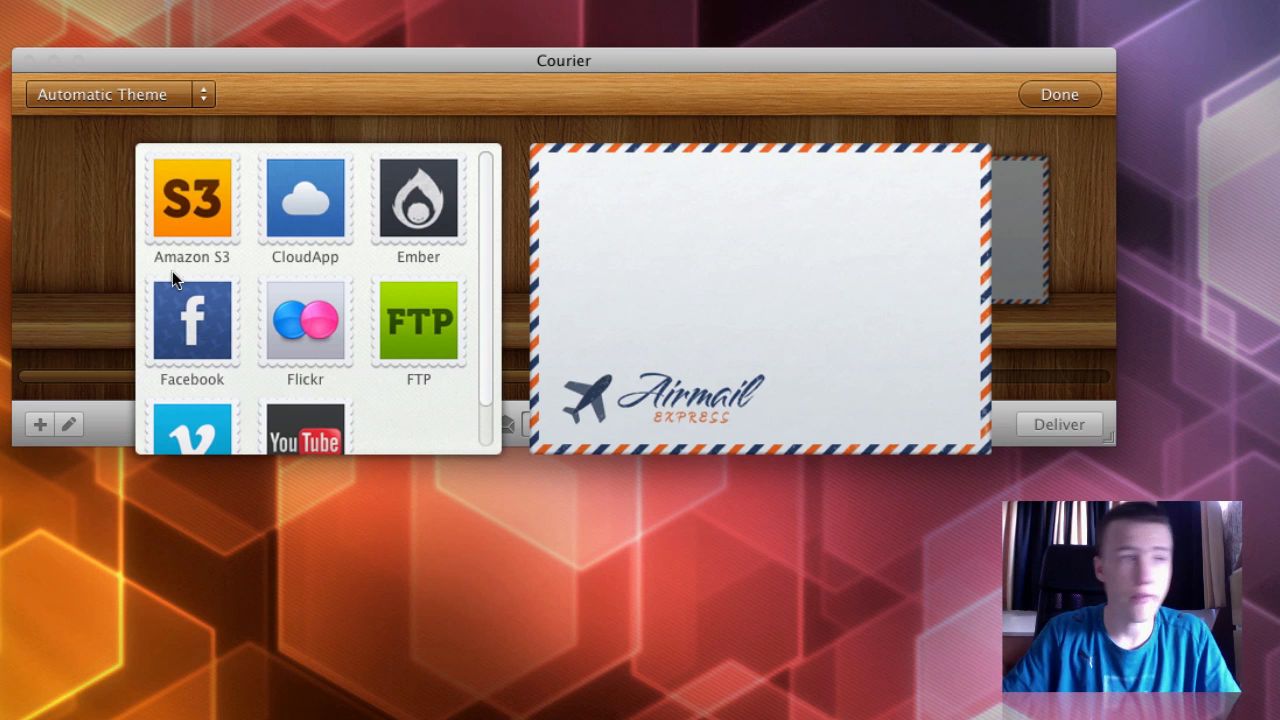
{"action": "mouse_move", "coordinate": [156, 258]}
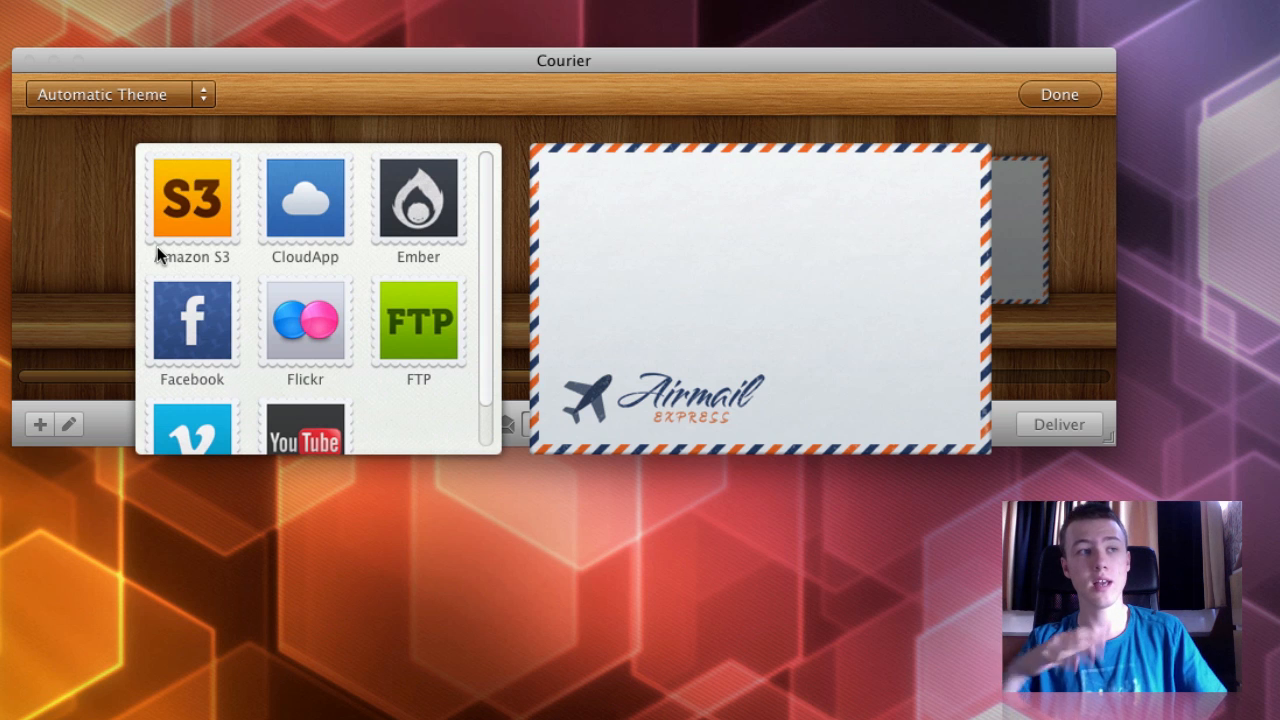
{"action": "mouse_move", "coordinate": [304, 210]}
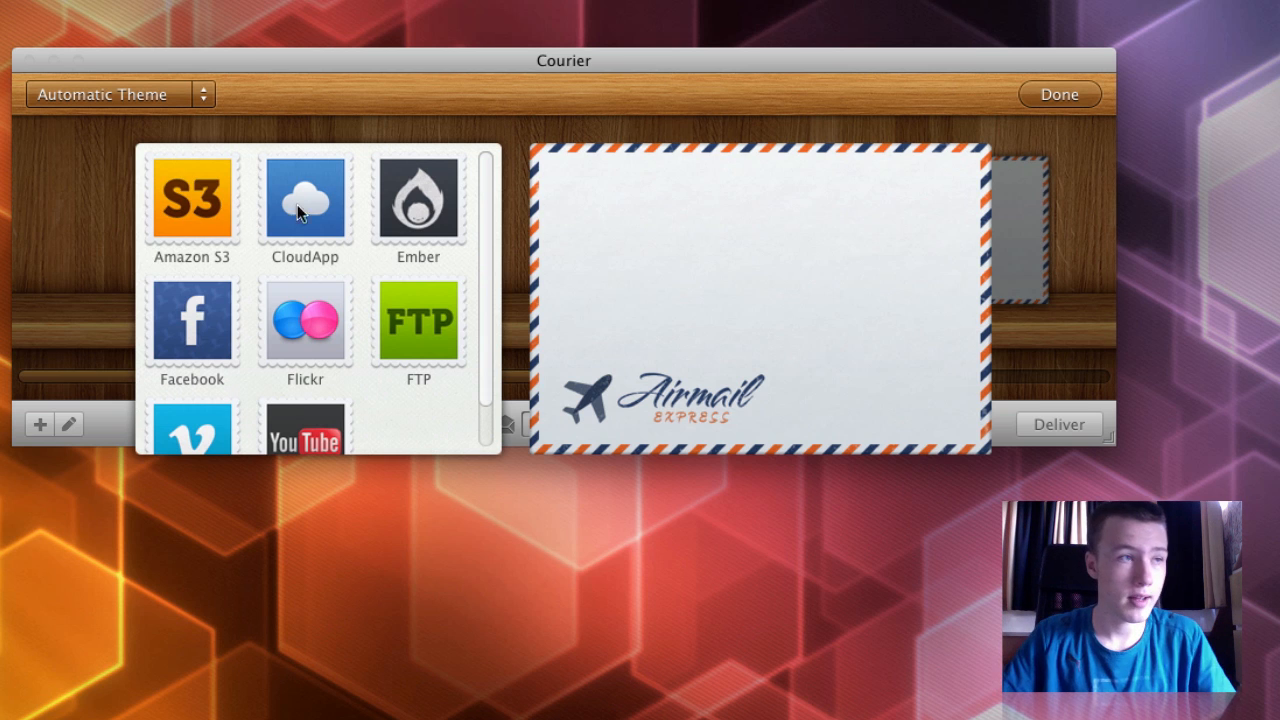
{"action": "mouse_move", "coordinate": [456, 200]}
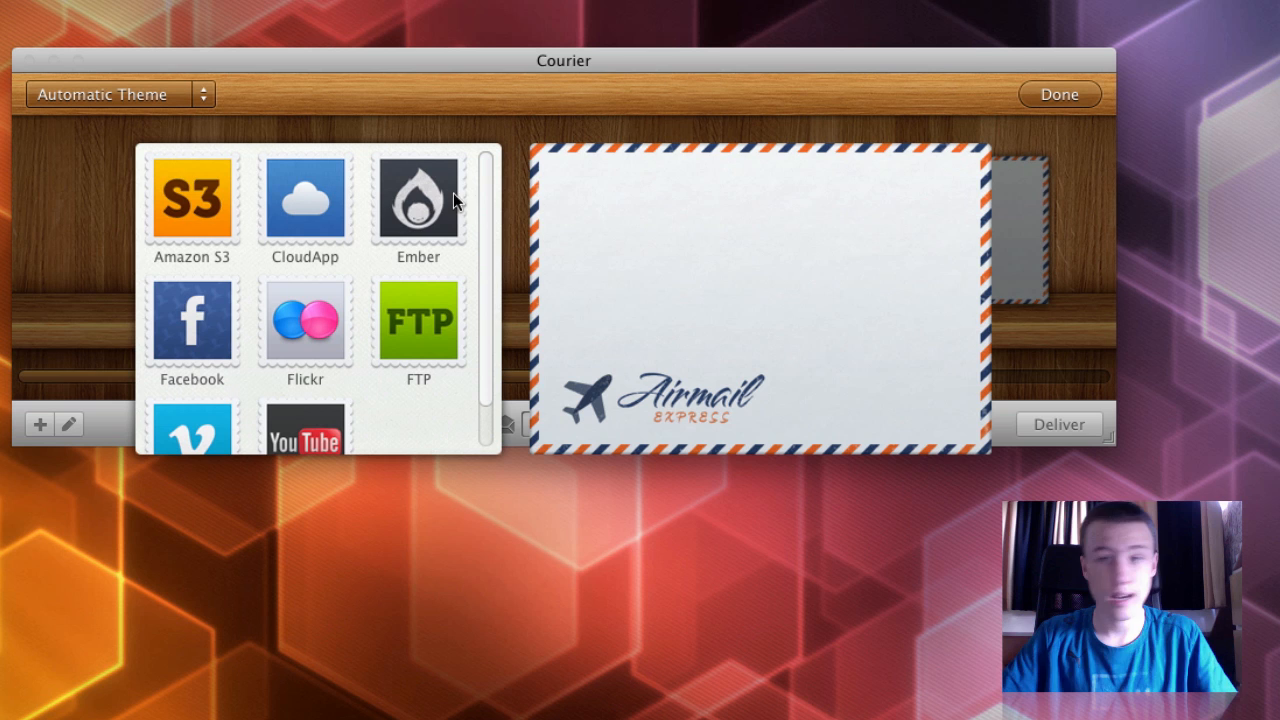
{"action": "mouse_move", "coordinate": [488, 190]}
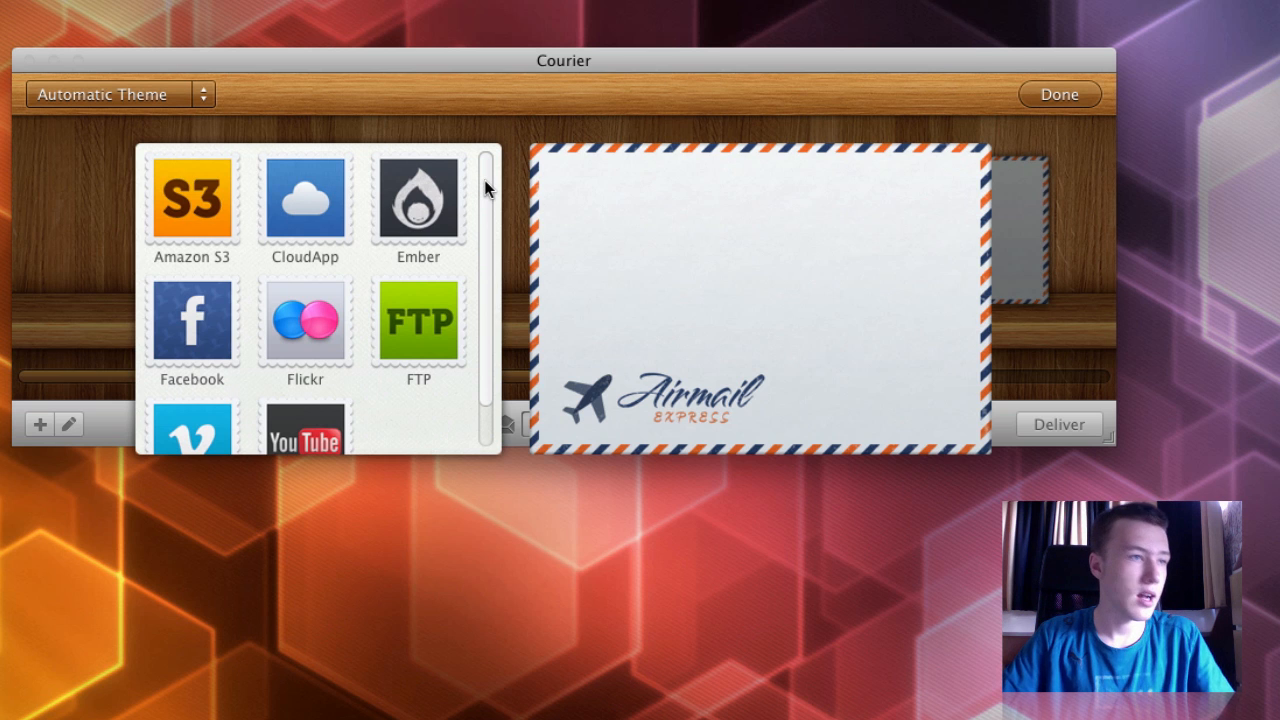
- Scroll the stamp list to review services from Amazon S3 and CloudApp to Vimeo and YouTube
{"action": "scroll", "scroll_direction": "down", "scroll_amount": 3}
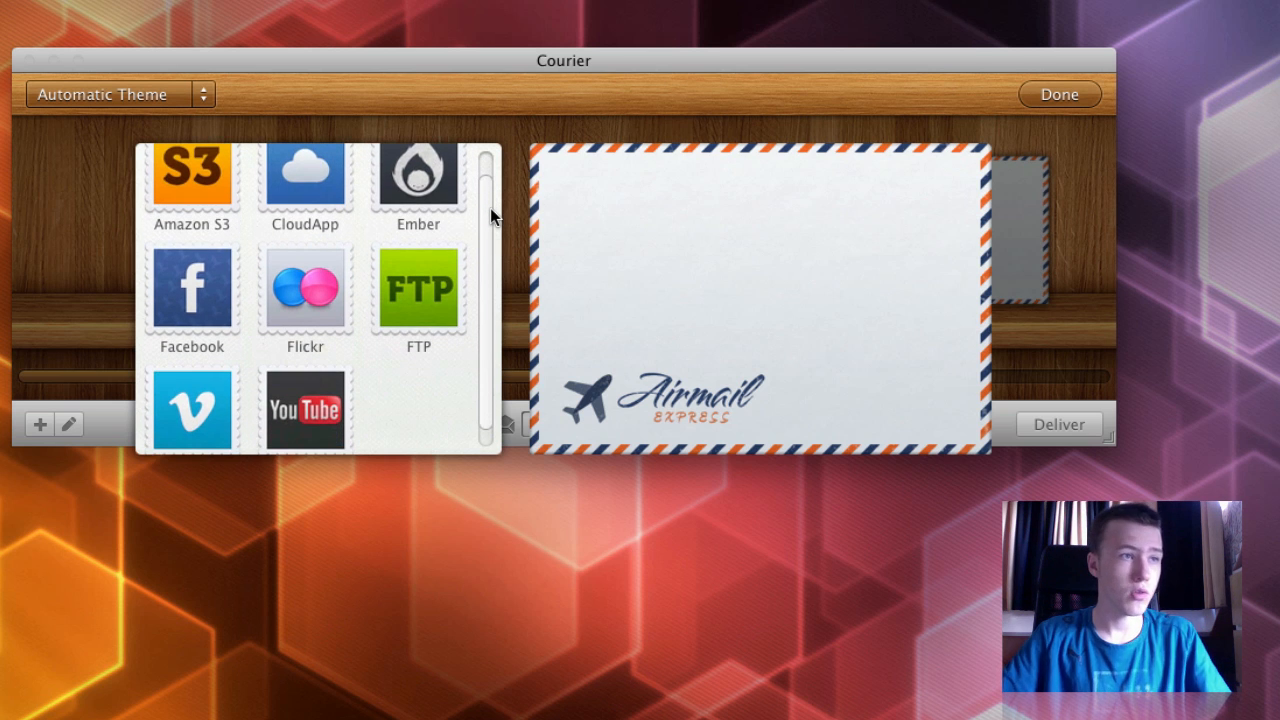
{"action": "mouse_move", "coordinate": [408, 212]}
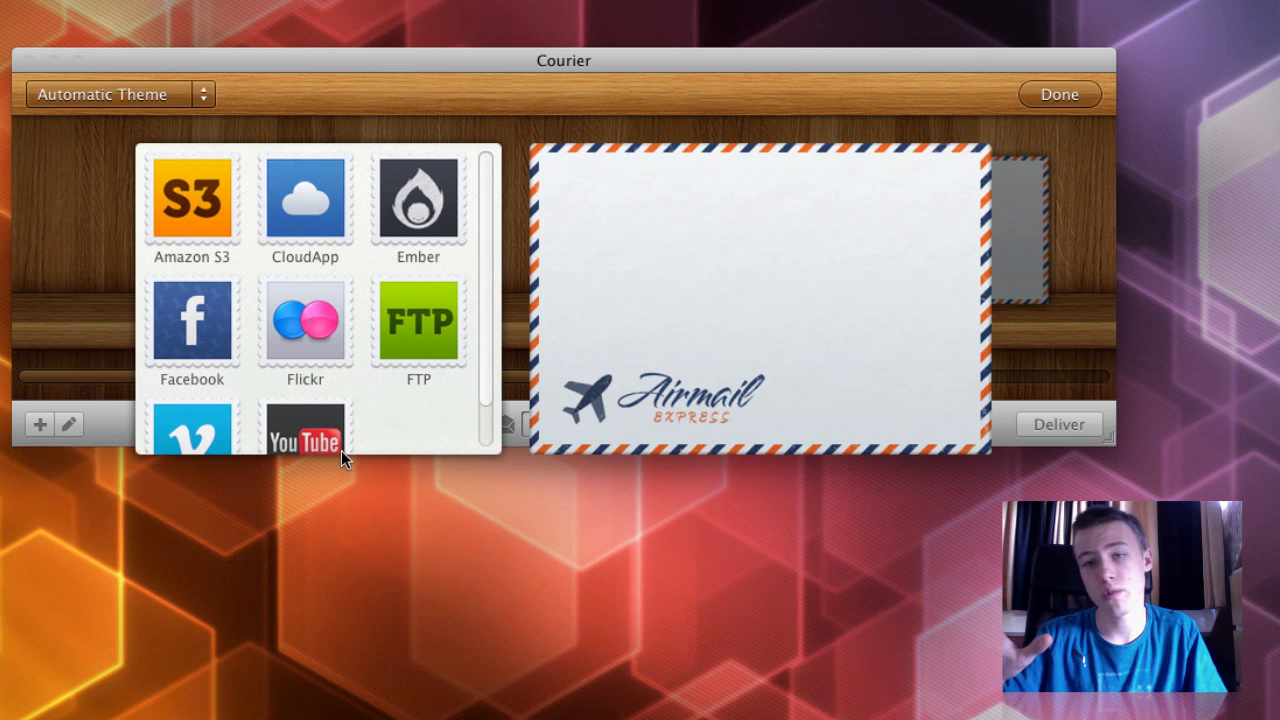
{"action": "mouse_move", "coordinate": [222, 336]}
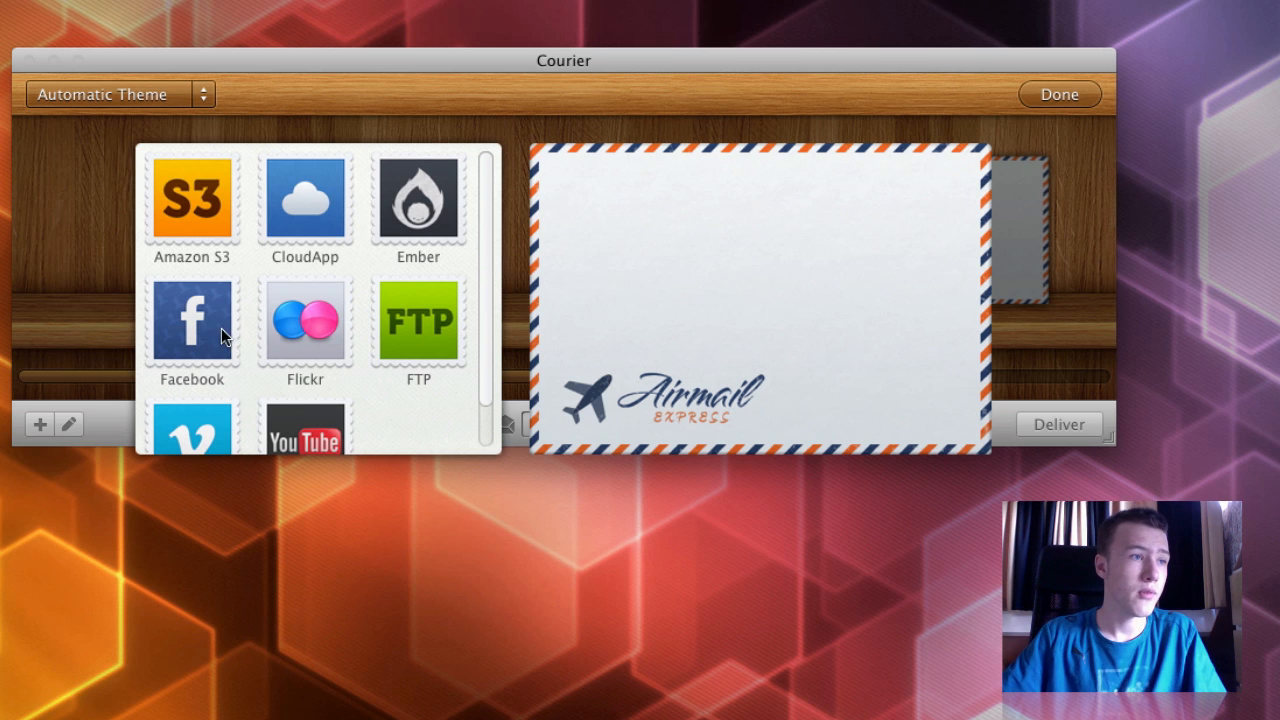
- Attach a Flickr stamp that uploads into the Wallpapers photoset, keeping the chosen account
{"action": "left_click", "coordinate": [304, 320]}
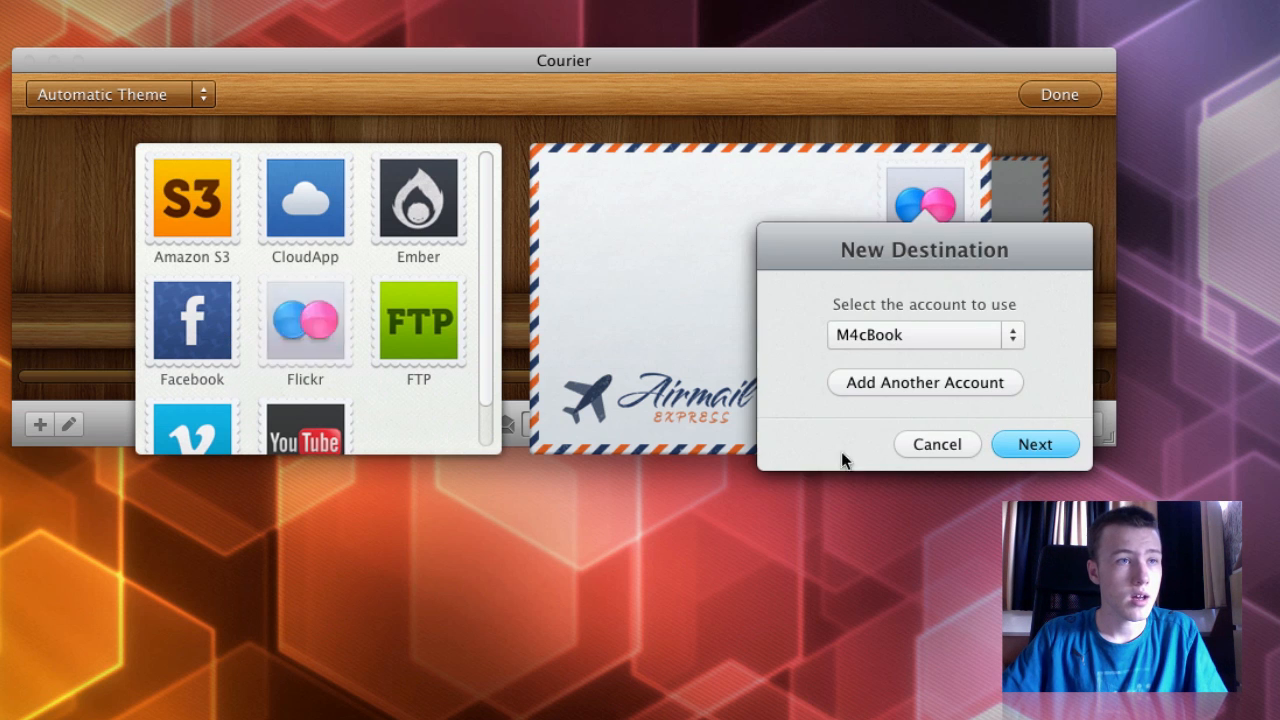
{"action": "mouse_move", "coordinate": [920, 344]}
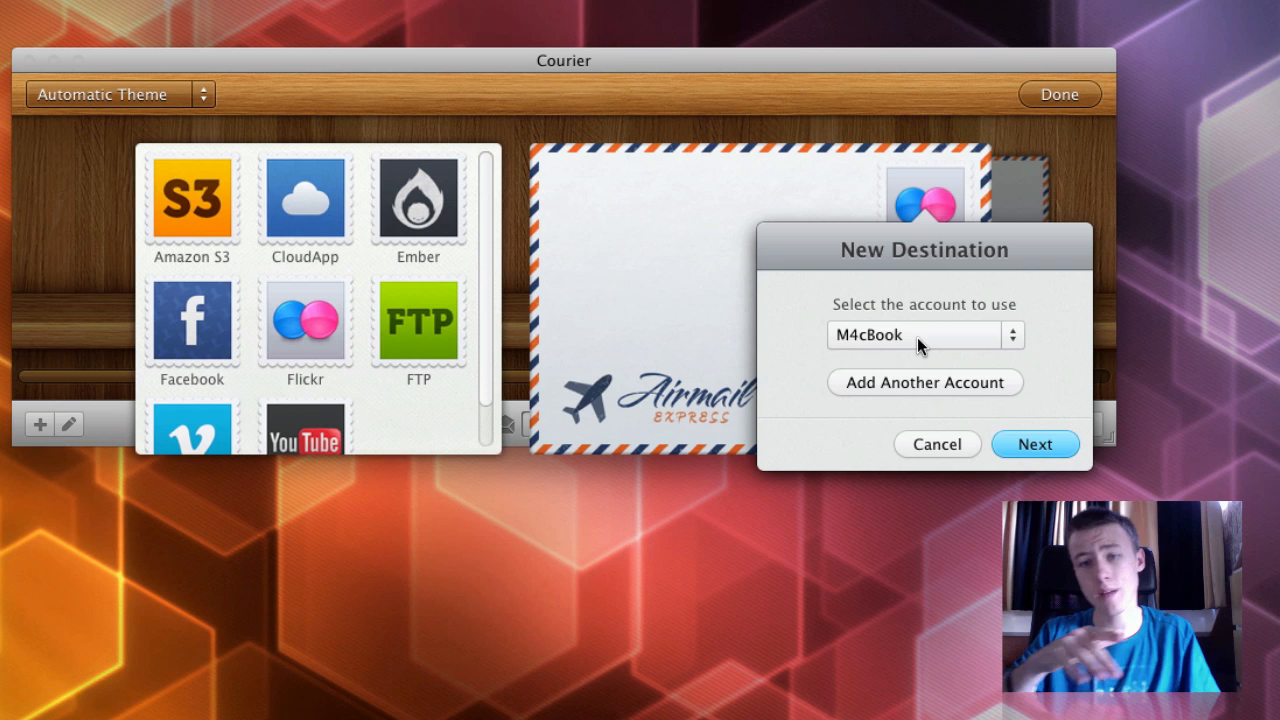
{"action": "mouse_move", "coordinate": [992, 438]}
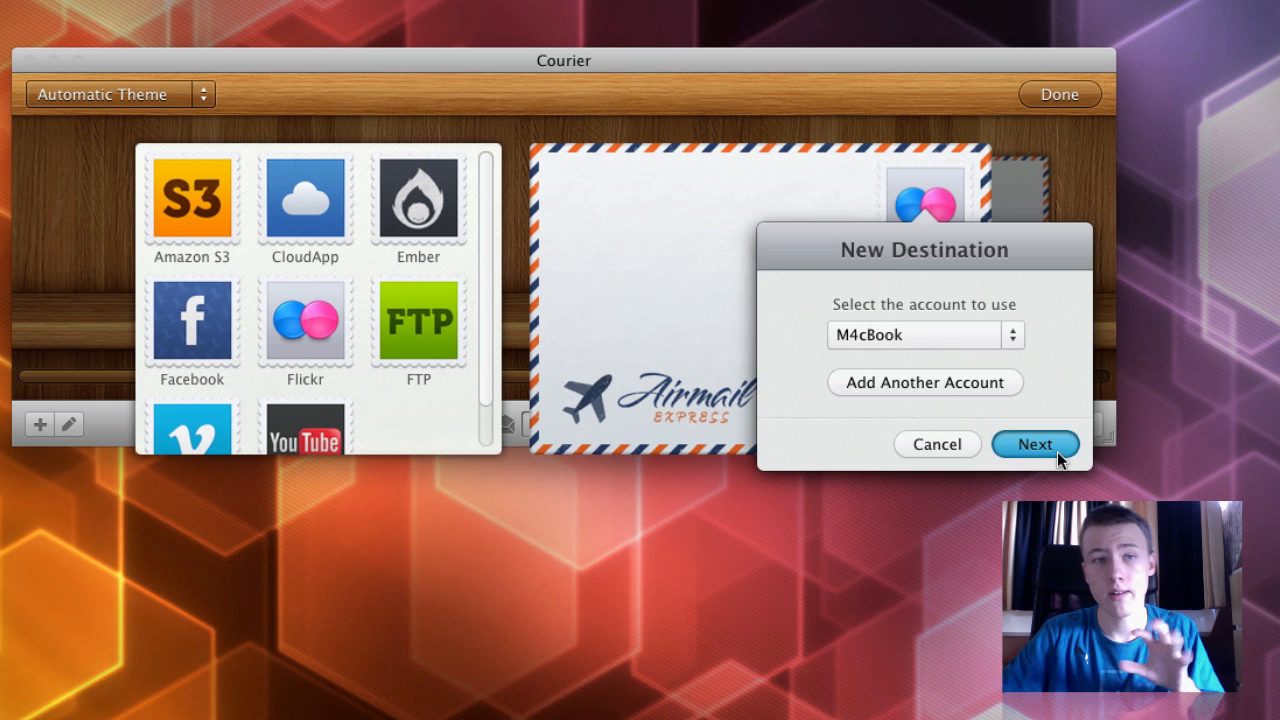
{"action": "left_click", "coordinate": [1036, 444]}
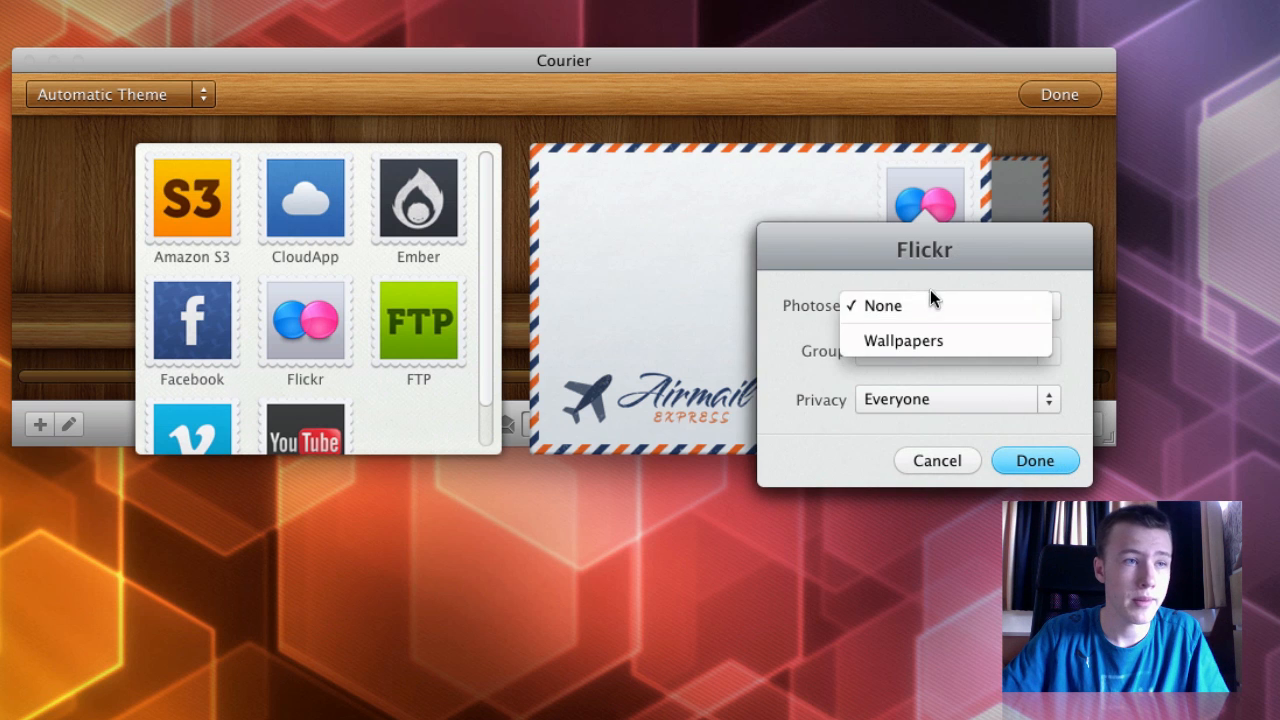
{"action": "left_click", "coordinate": [904, 340]}
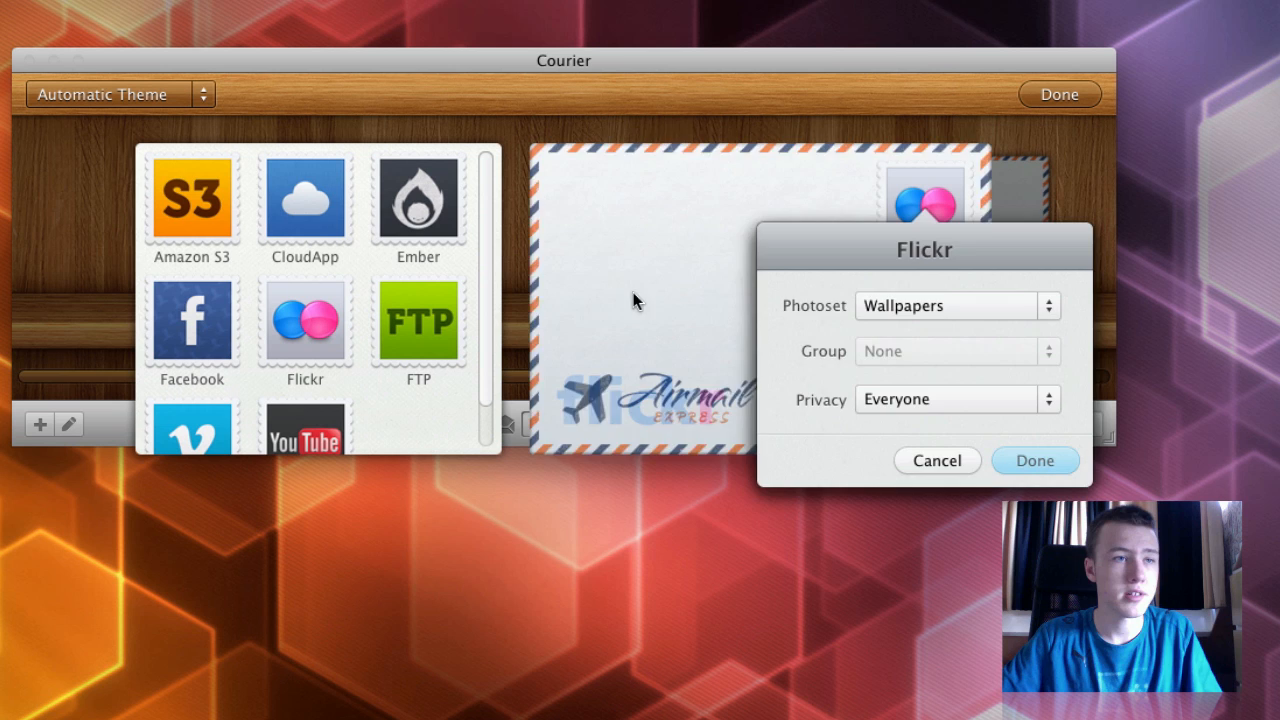
{"action": "left_click", "coordinate": [1034, 460]}
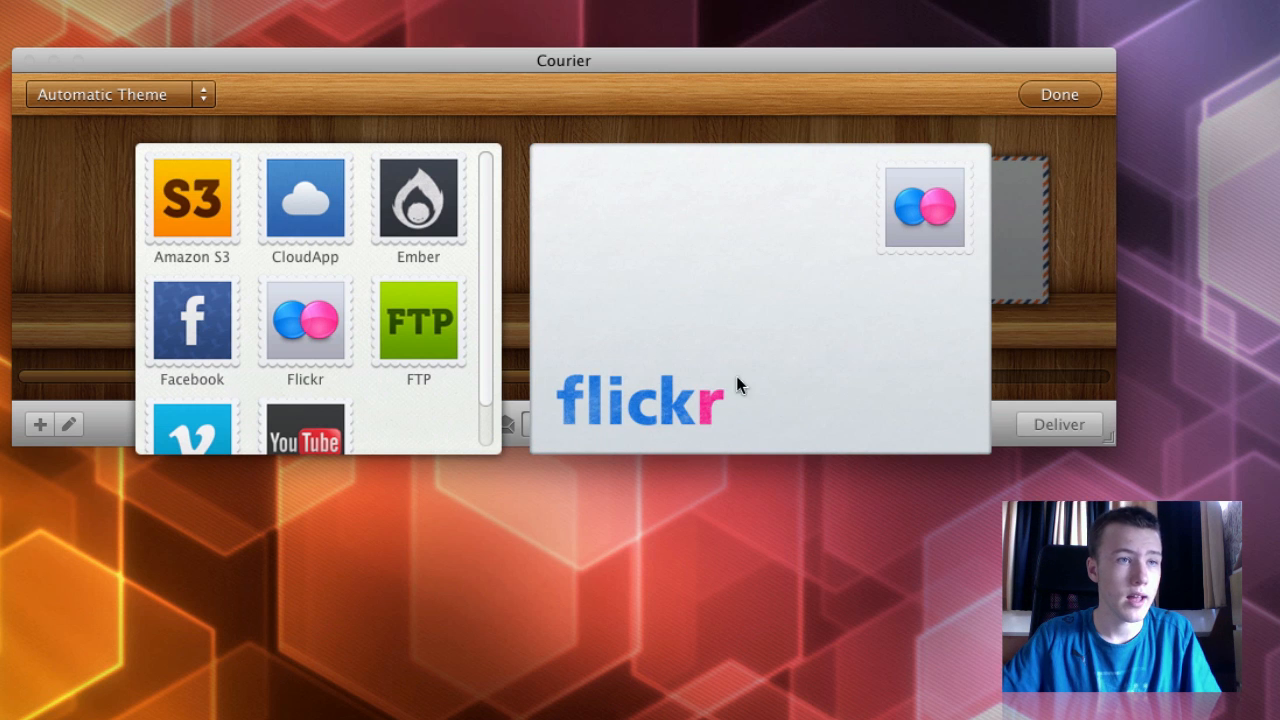
{"action": "mouse_move", "coordinate": [716, 420]}
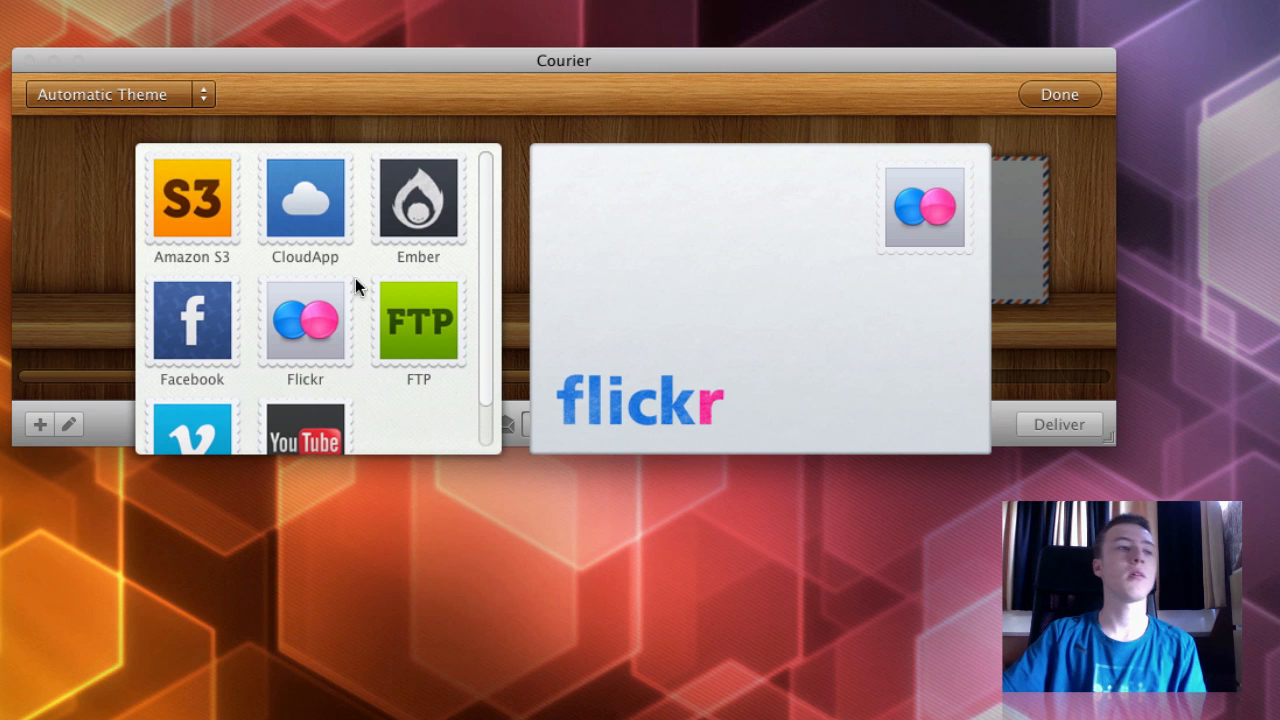
- Stick the CloudApp stamp onto the envelope with the chosen account and no further configuration
{"action": "left_click_drag", "start_coordinate": [304, 196], "coordinate": [808, 216]}
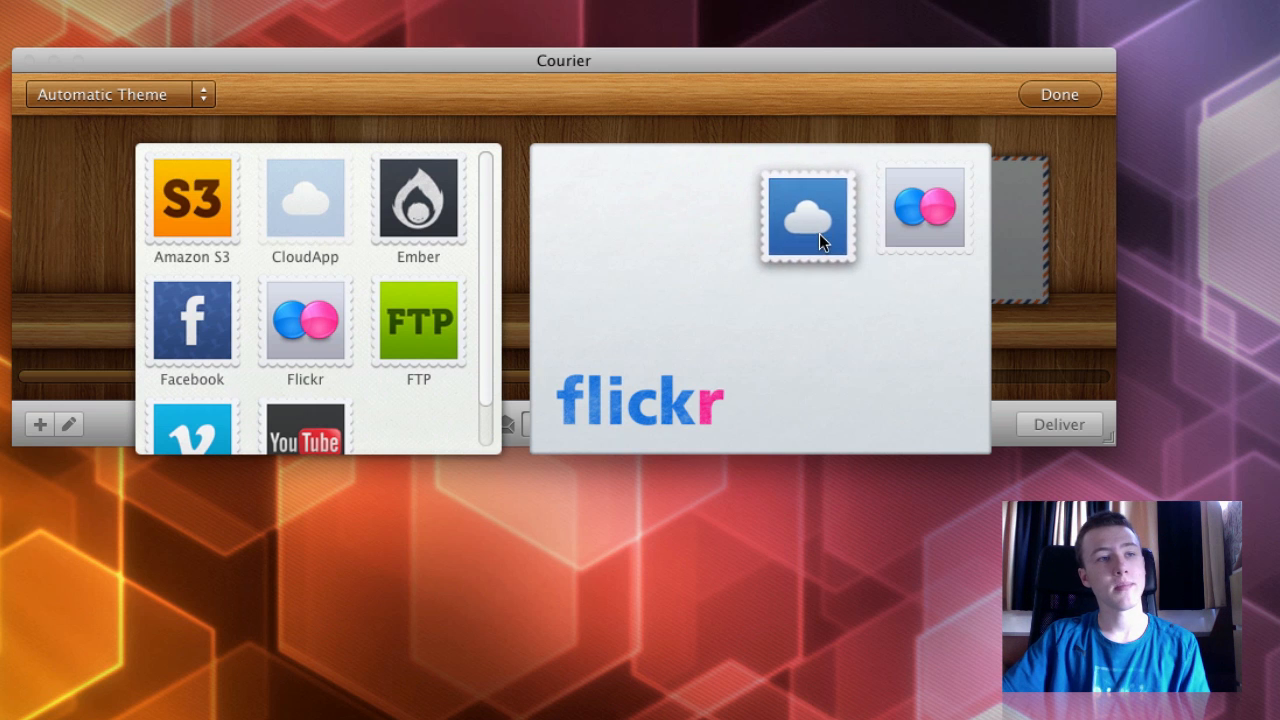
{"action": "left_click", "coordinate": [808, 216]}
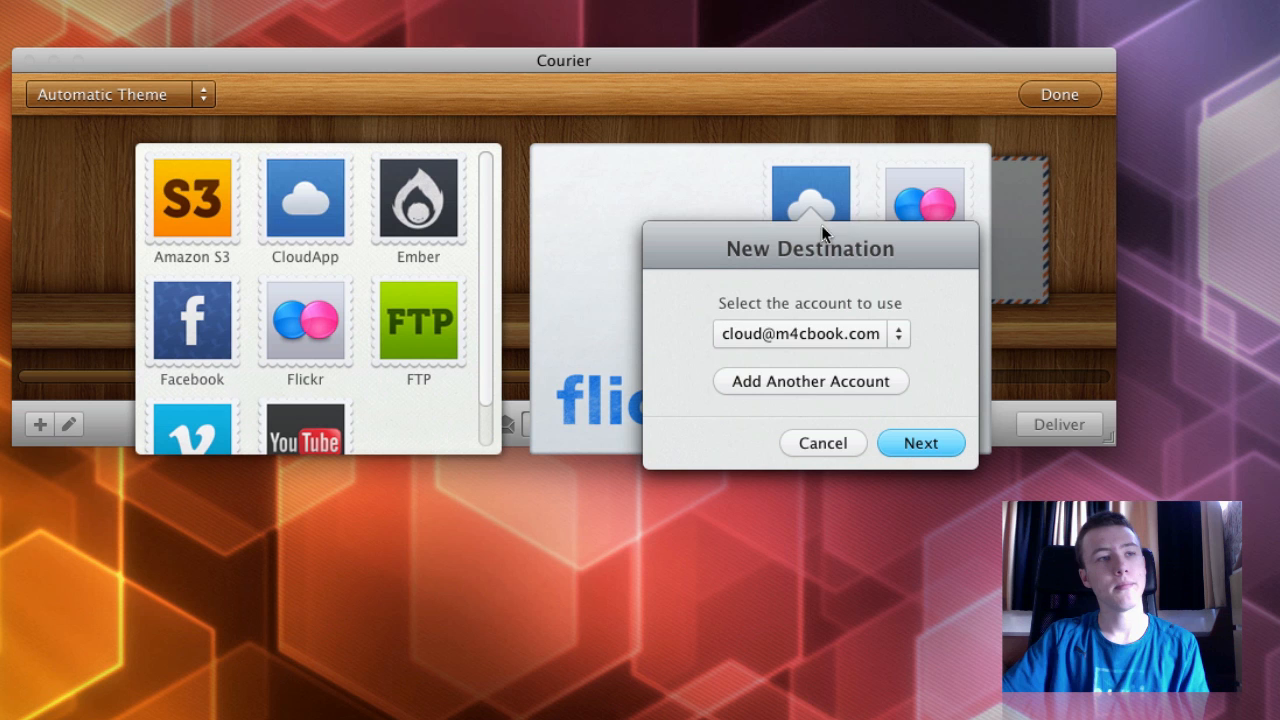
{"action": "mouse_move", "coordinate": [812, 342]}
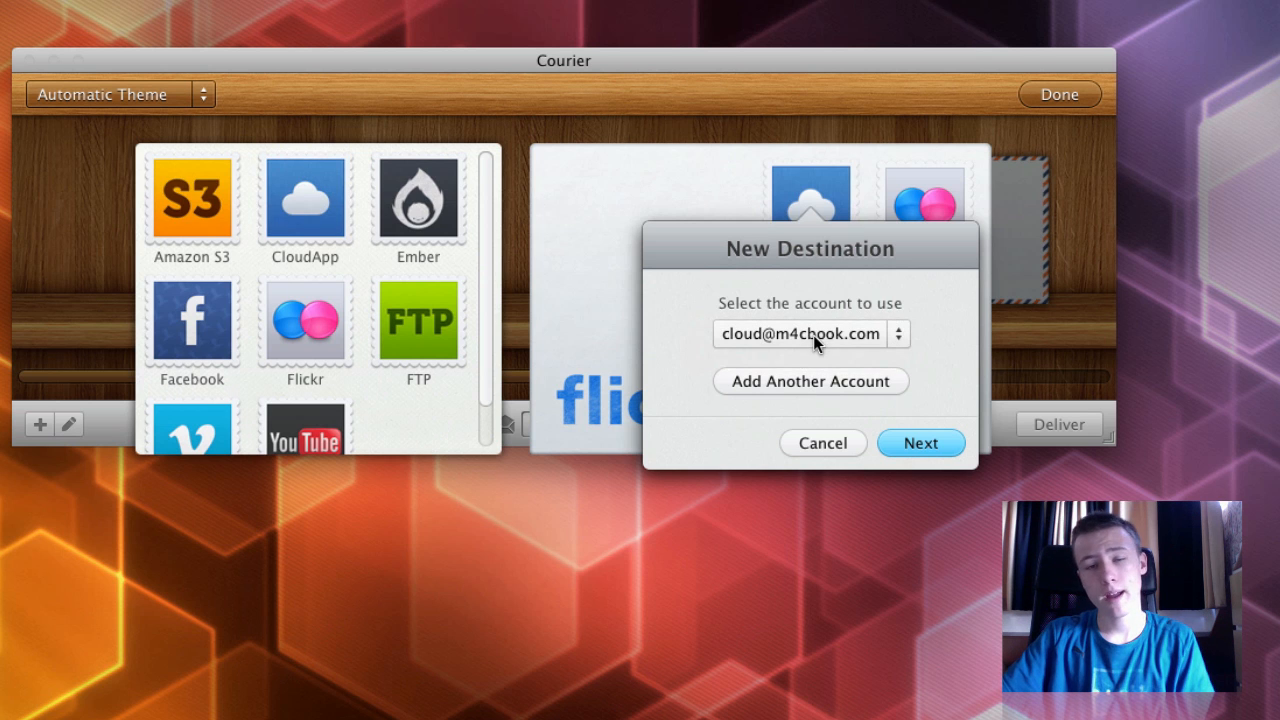
{"action": "left_click", "coordinate": [920, 442]}
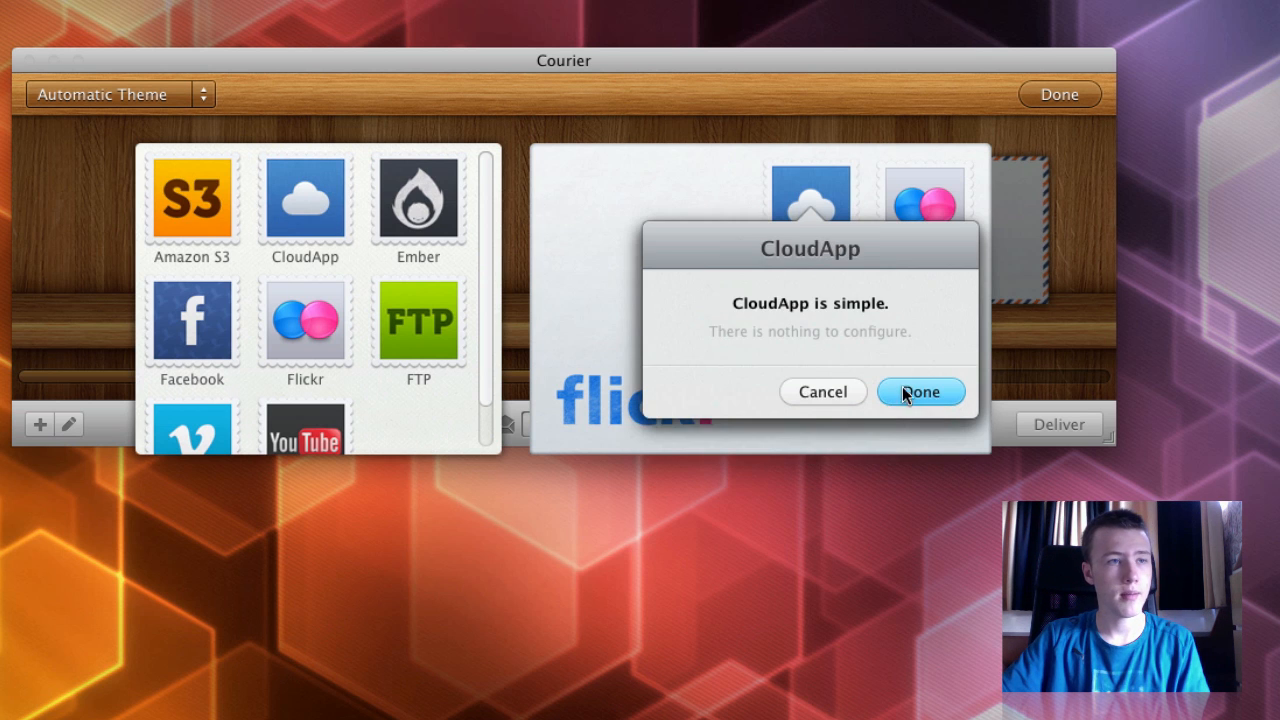
{"action": "left_click", "coordinate": [920, 390]}
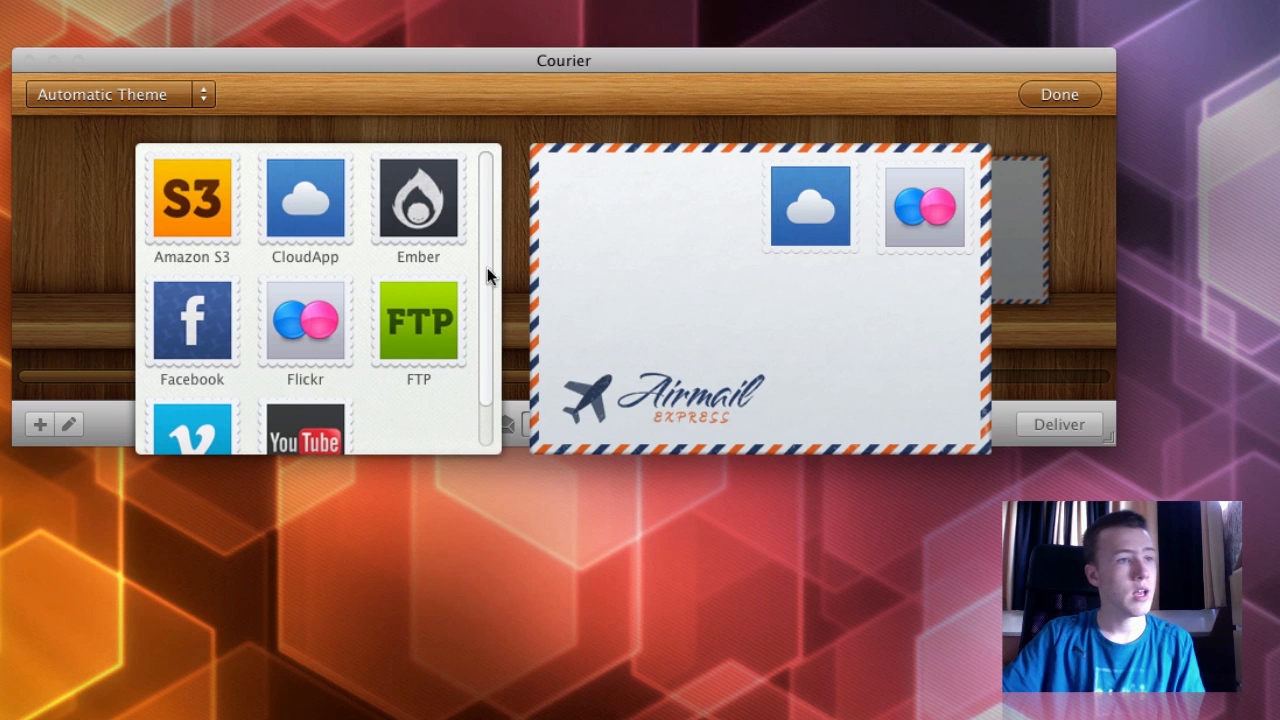
- Add an FTP stamp uploading to the server's Images folder, allowing the saved keychain password
{"action": "scroll", "scroll_direction": "down", "scroll_amount": 3}
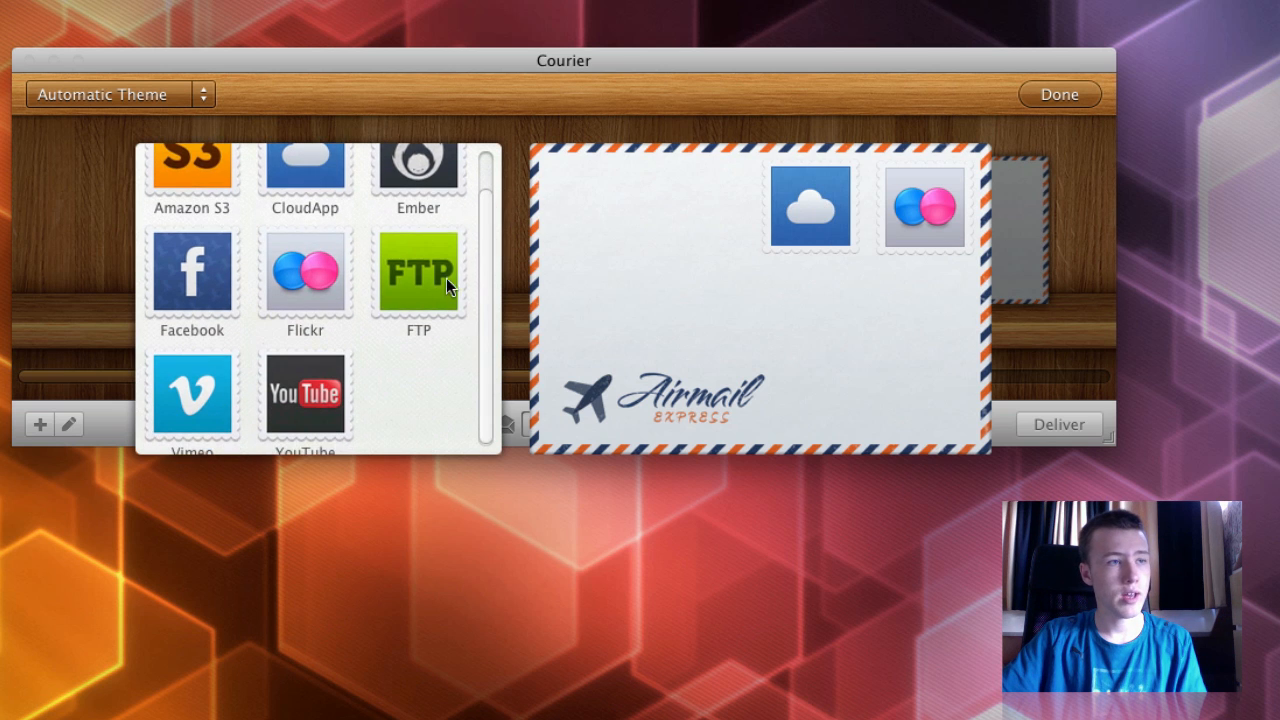
{"action": "left_click_drag", "start_coordinate": [418, 270], "coordinate": [690, 206]}
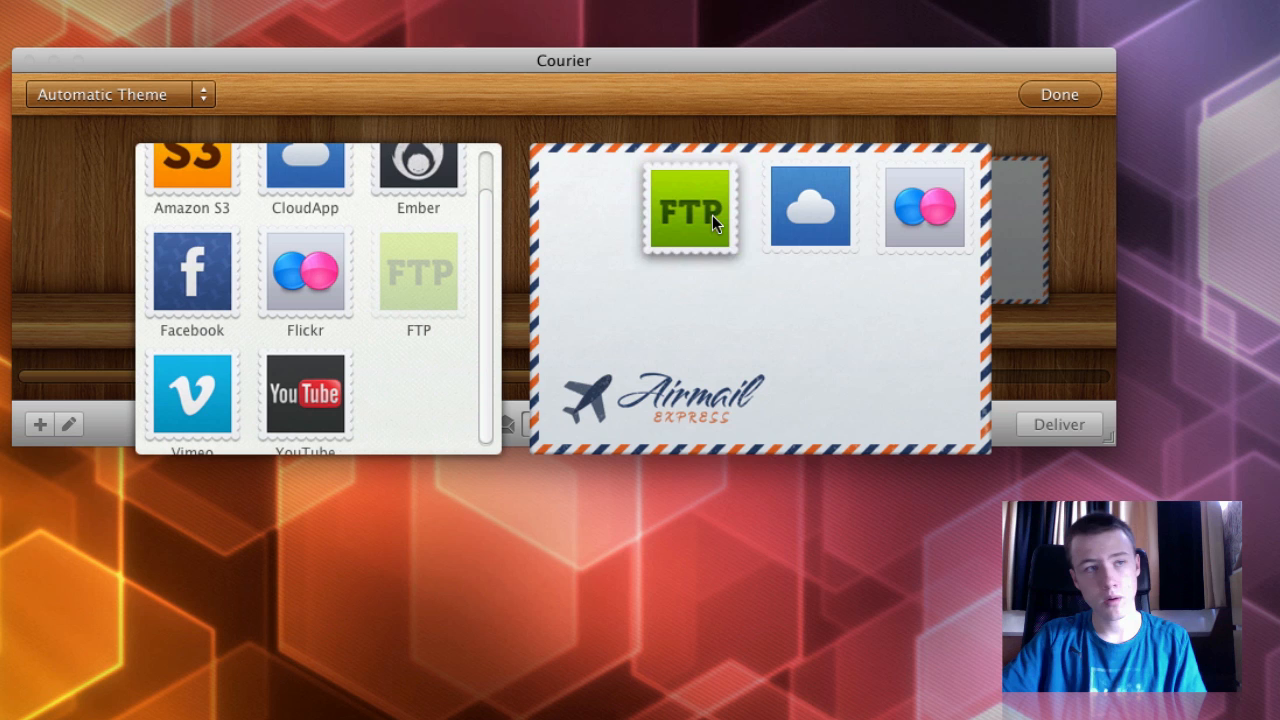
{"action": "left_click", "coordinate": [692, 206]}
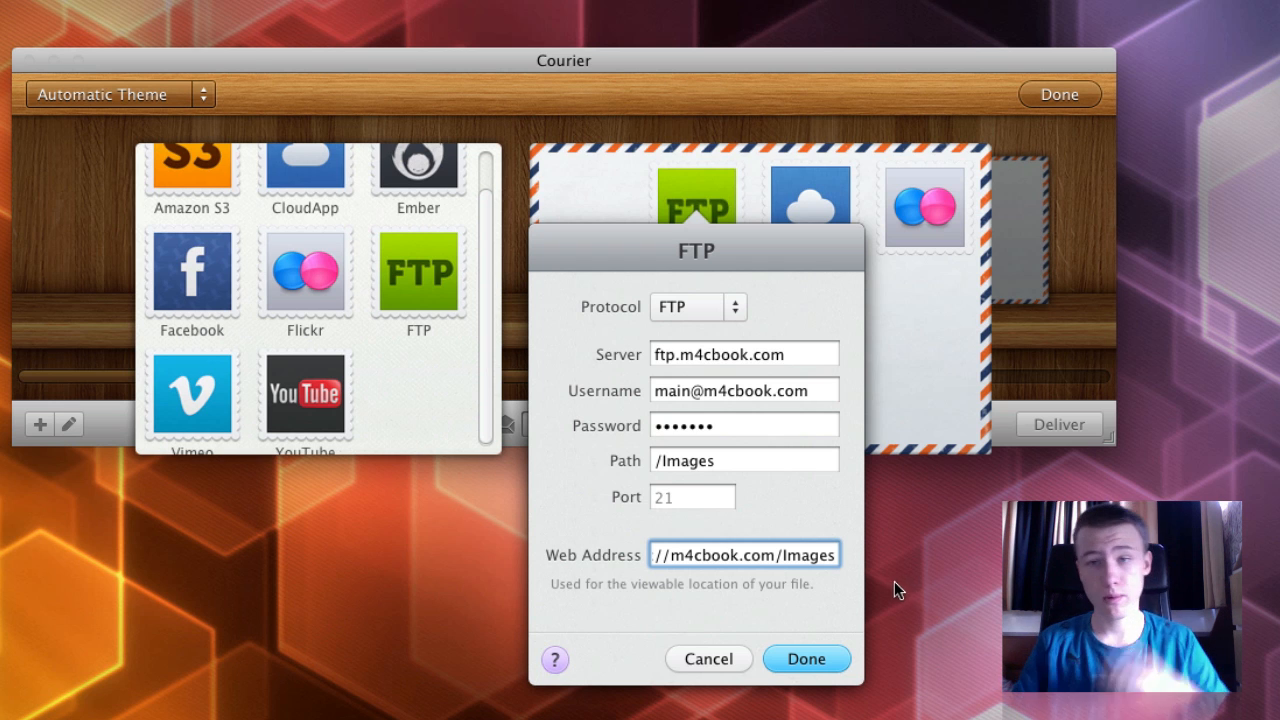
{"action": "left_click", "coordinate": [806, 660]}
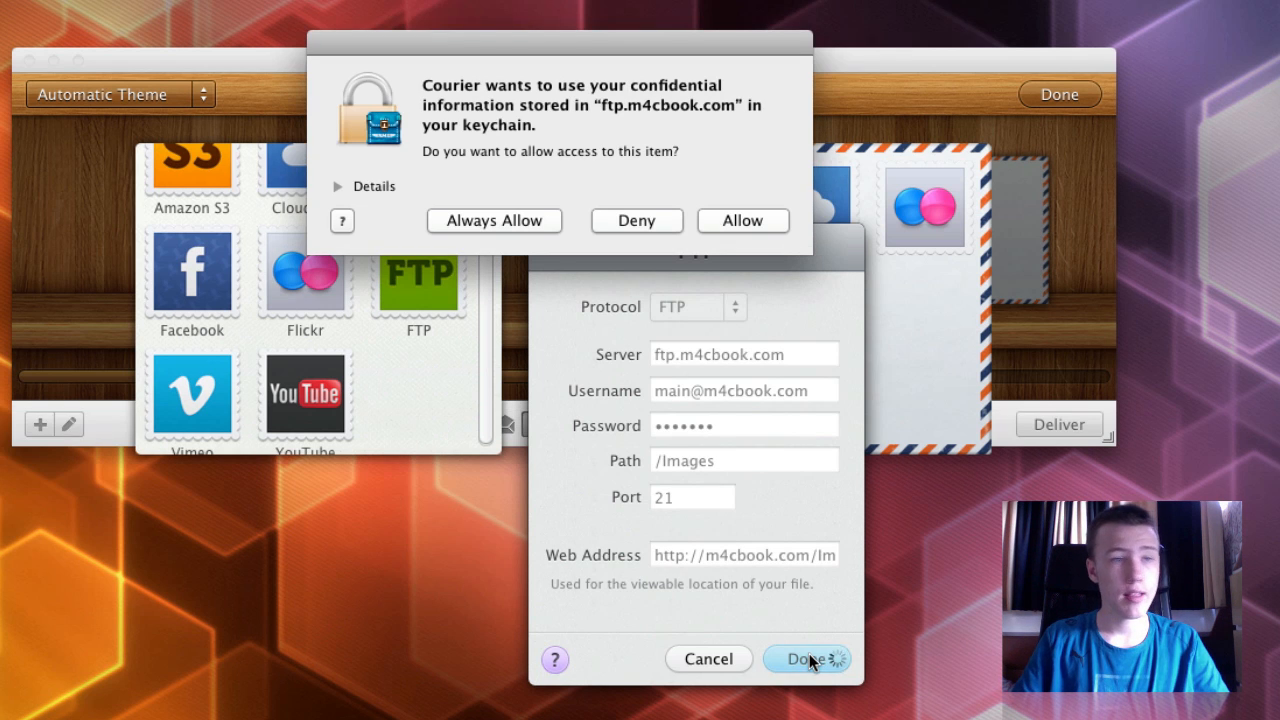
{"action": "mouse_move", "coordinate": [770, 228]}
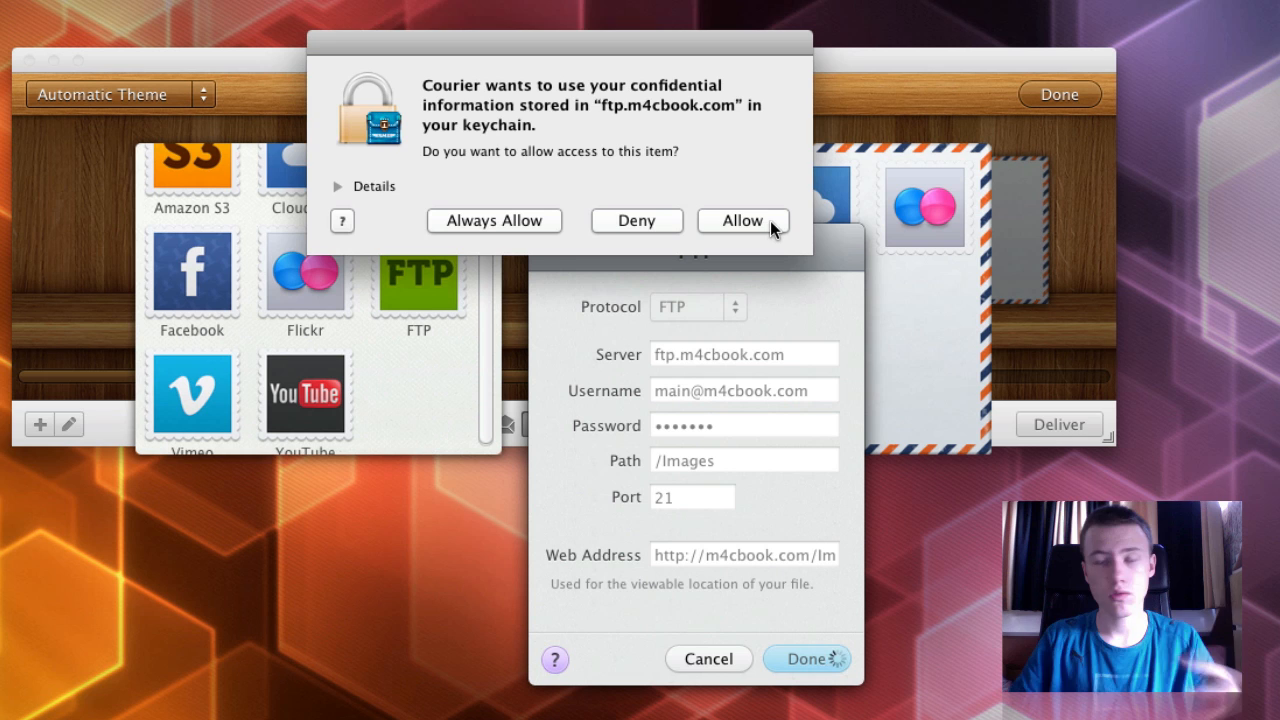
{"action": "left_click", "coordinate": [744, 220]}
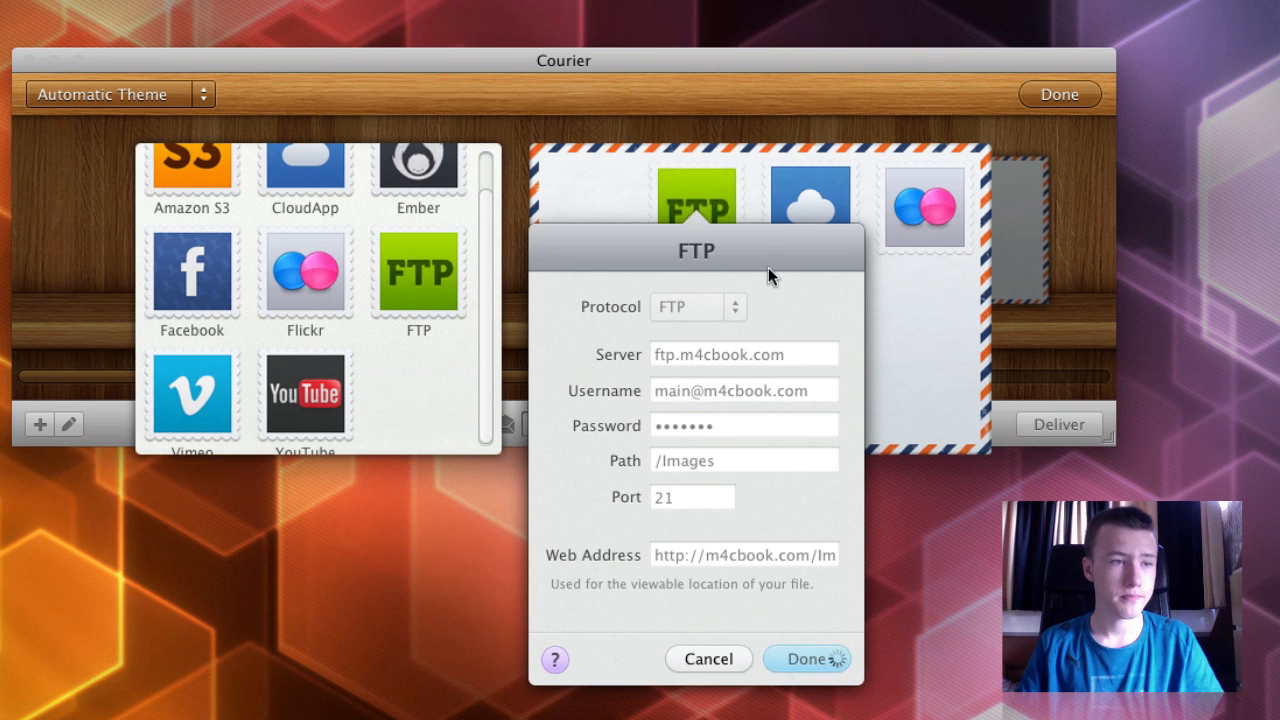
{"action": "left_click", "coordinate": [808, 660]}
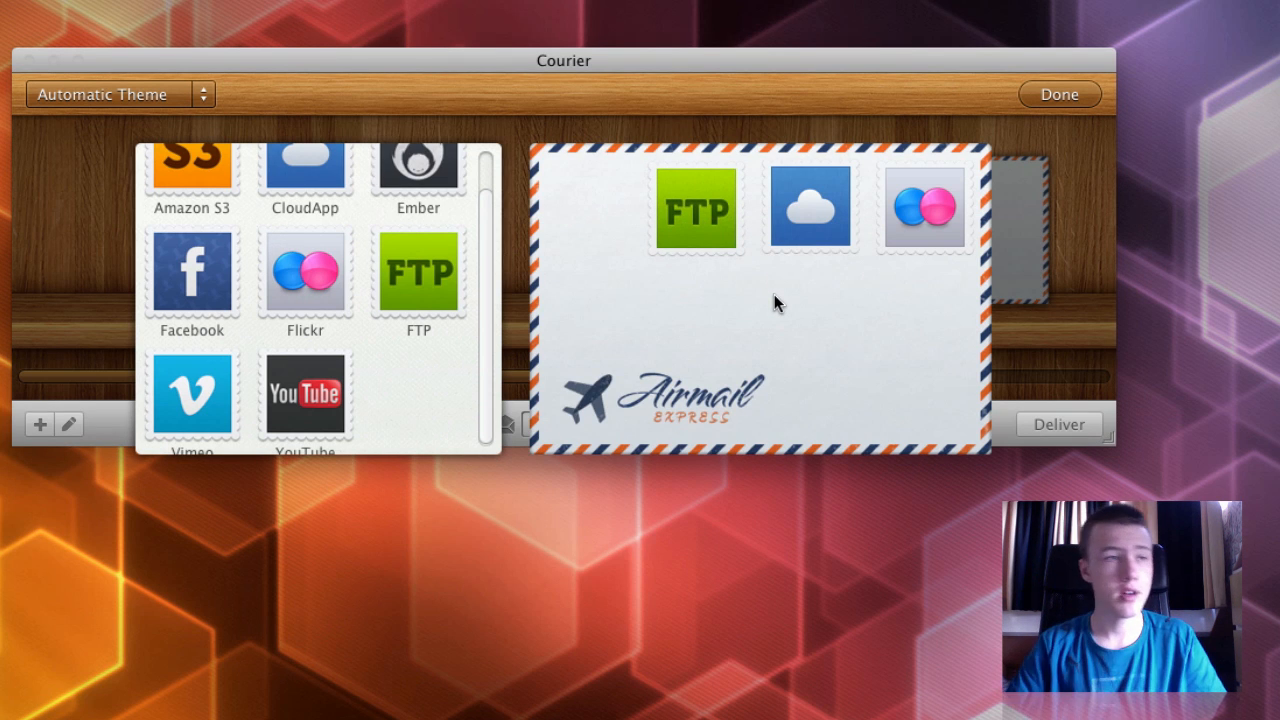
{"action": "mouse_move", "coordinate": [630, 288]}
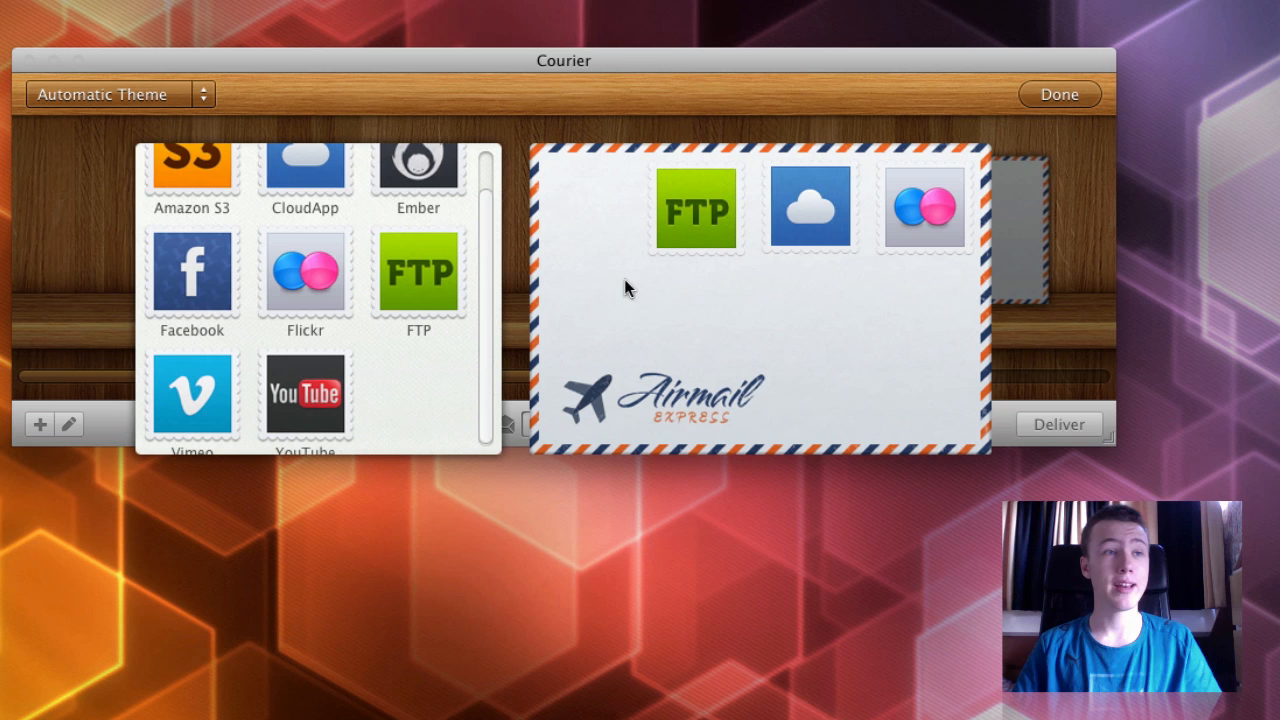
- Try the Realmac Manila and M4cBook themes, settle on Airmail and return the envelope to the shelf
{"action": "left_click", "coordinate": [120, 94]}
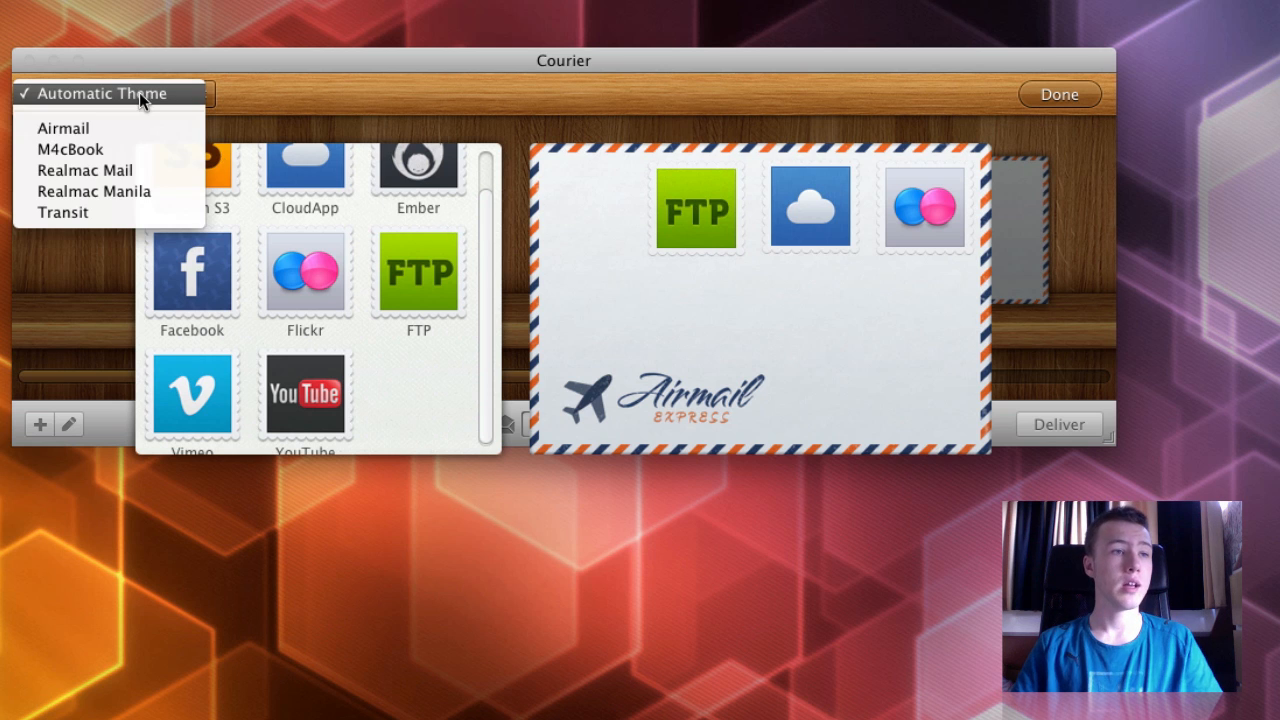
{"action": "left_click", "coordinate": [86, 170]}
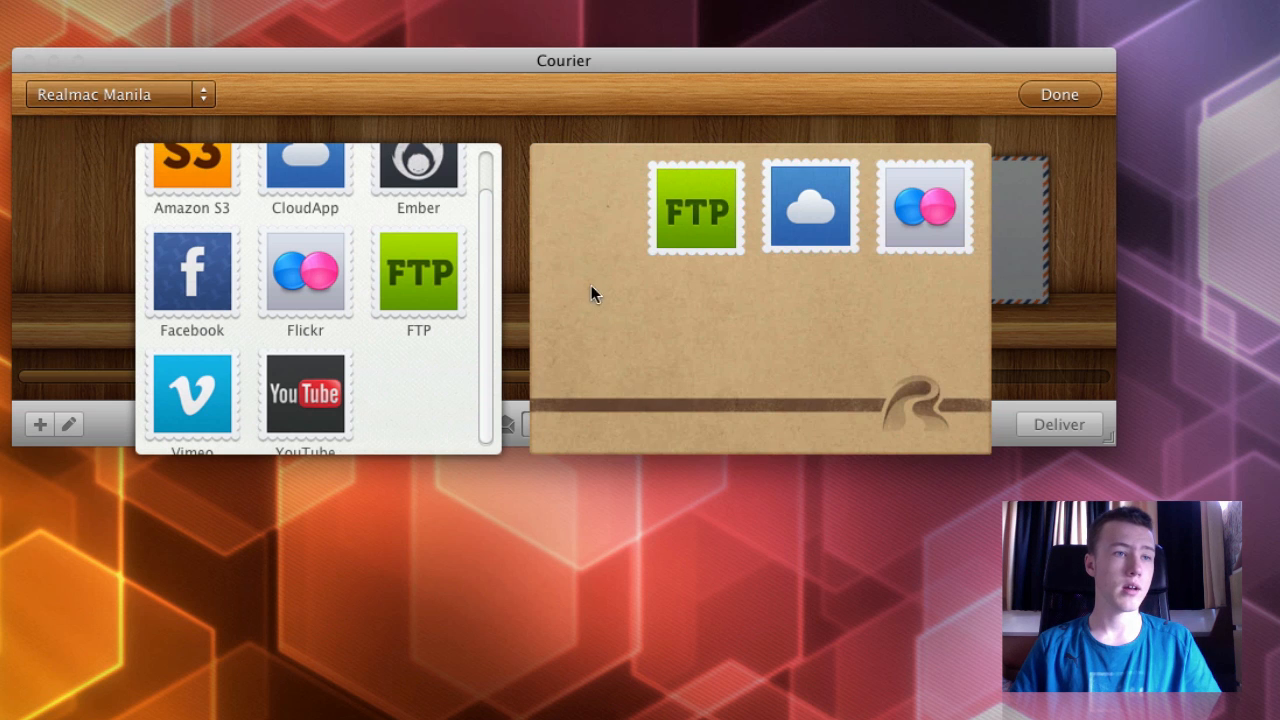
{"action": "left_click", "coordinate": [116, 94]}
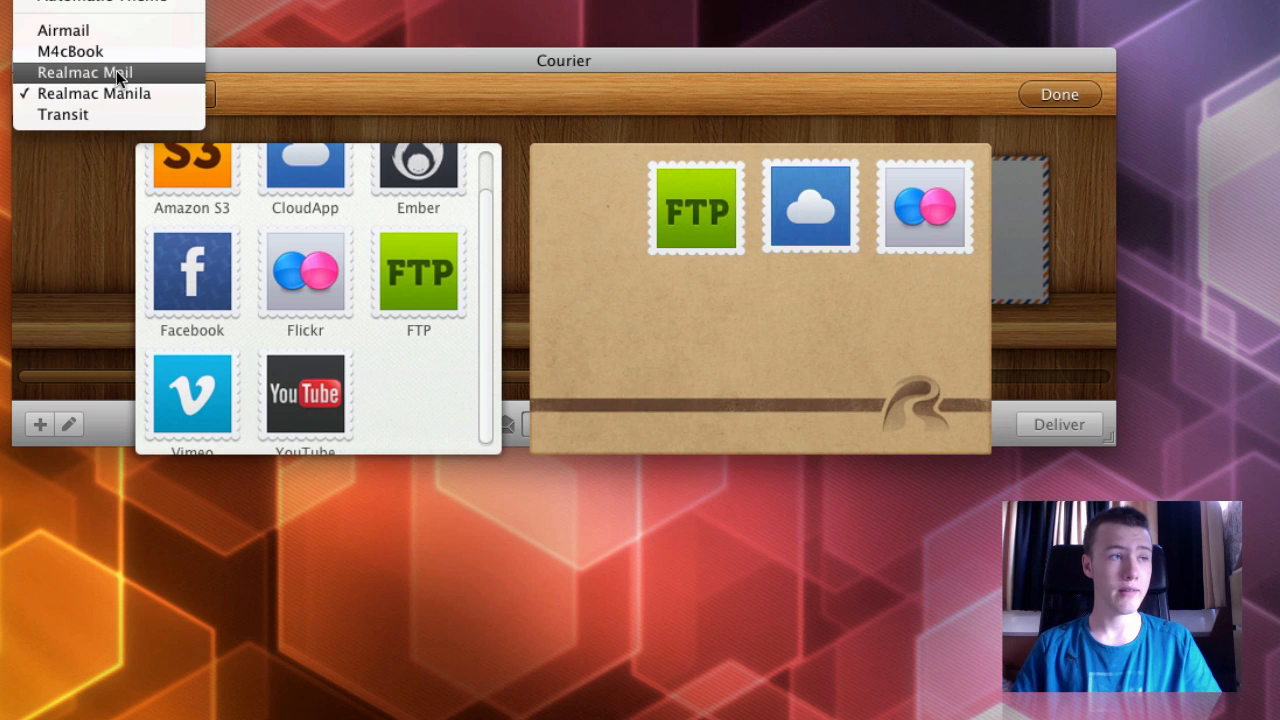
{"action": "left_click", "coordinate": [72, 52]}
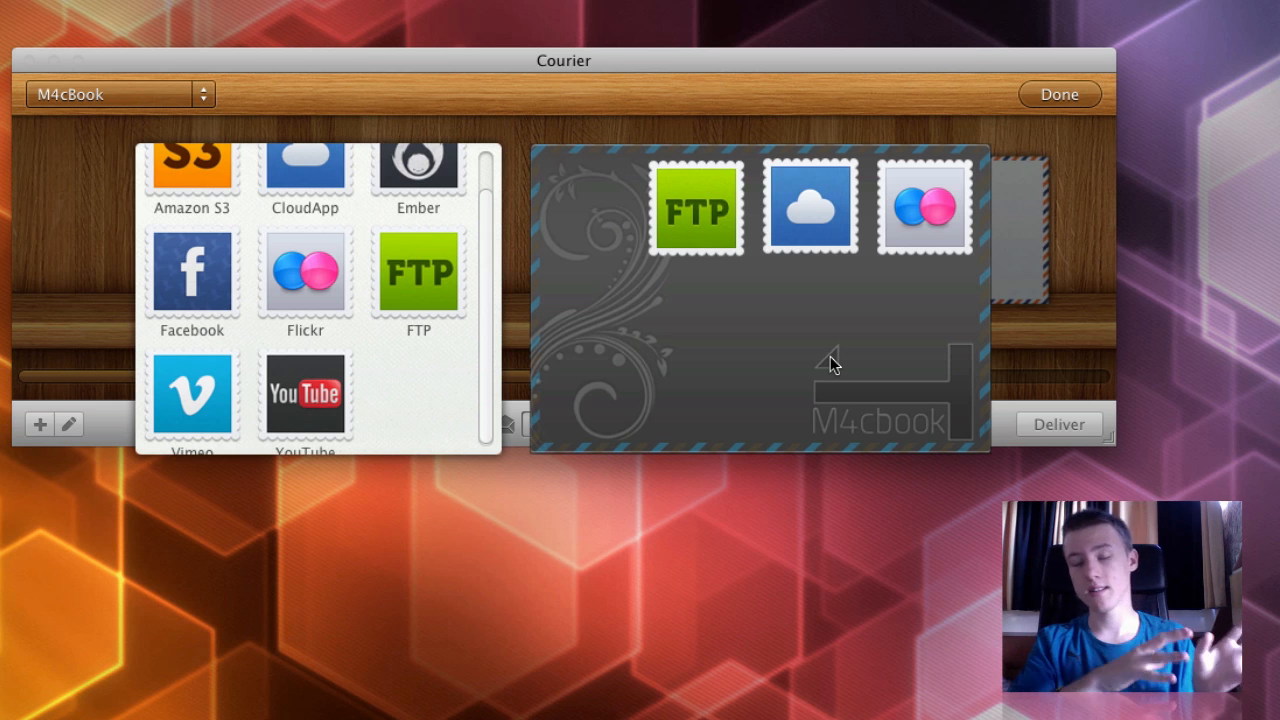
{"action": "mouse_move", "coordinate": [848, 368]}
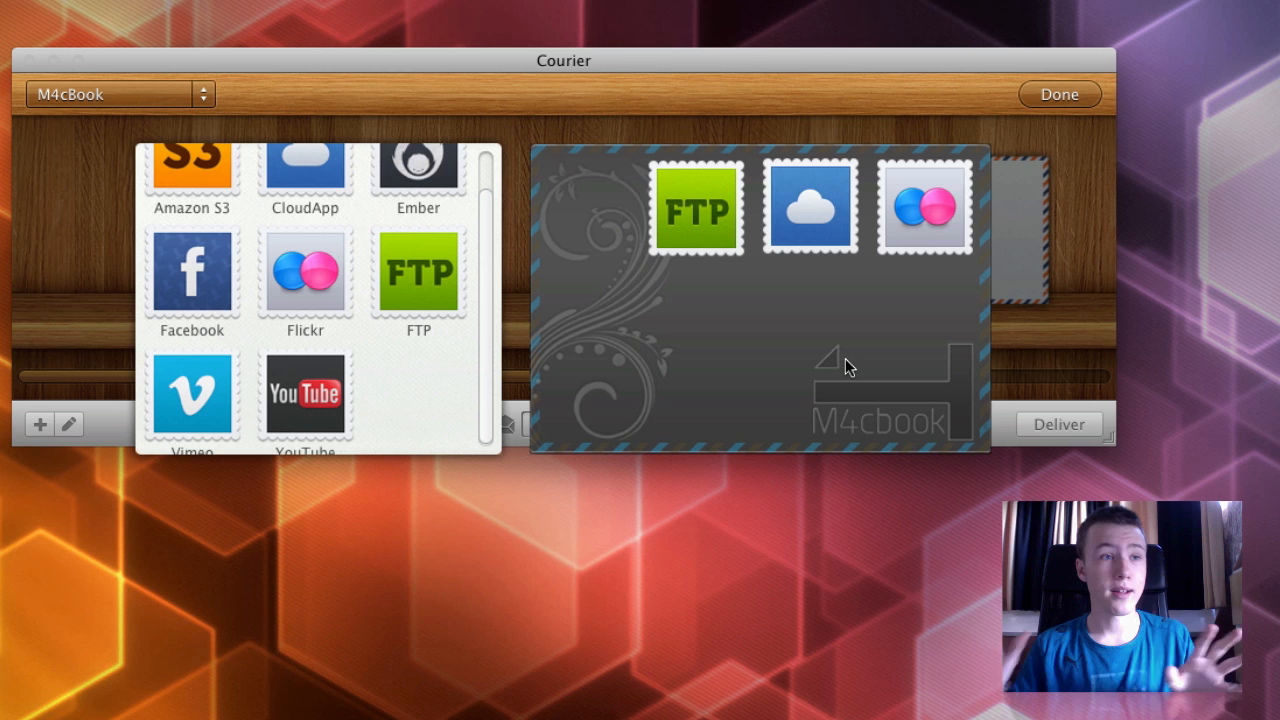
{"action": "mouse_move", "coordinate": [884, 368]}
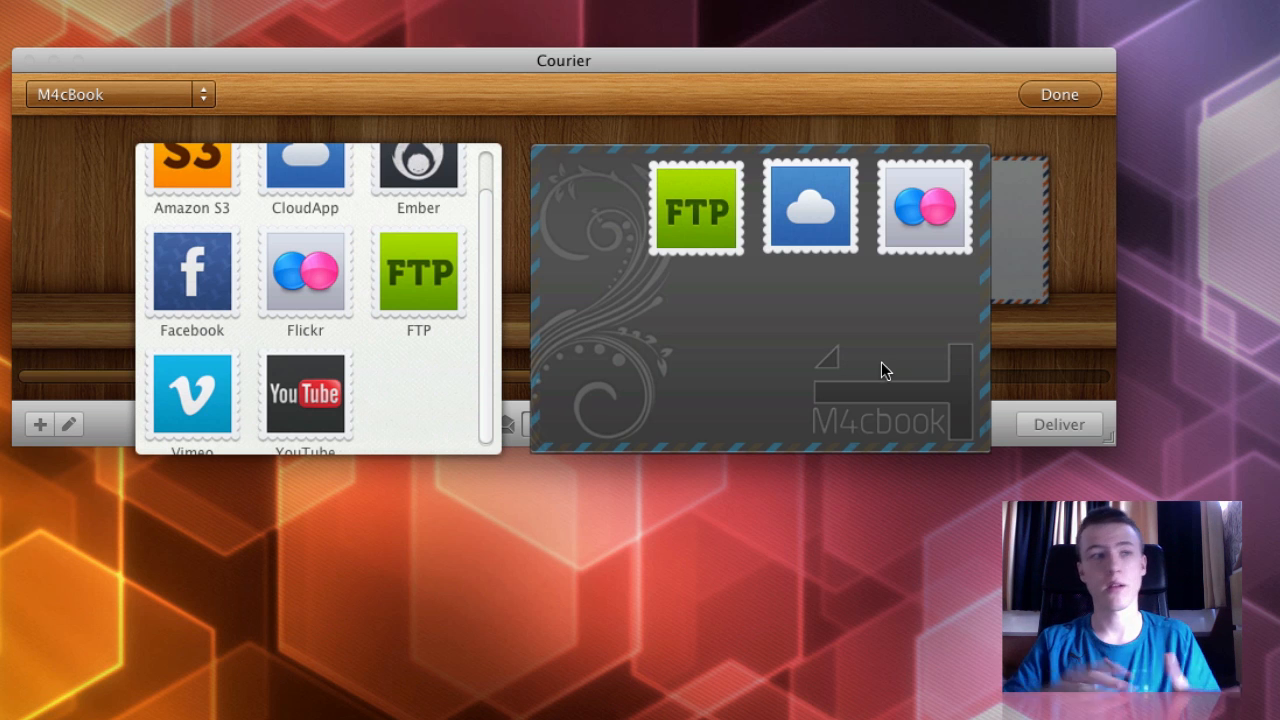
{"action": "mouse_move", "coordinate": [916, 362]}
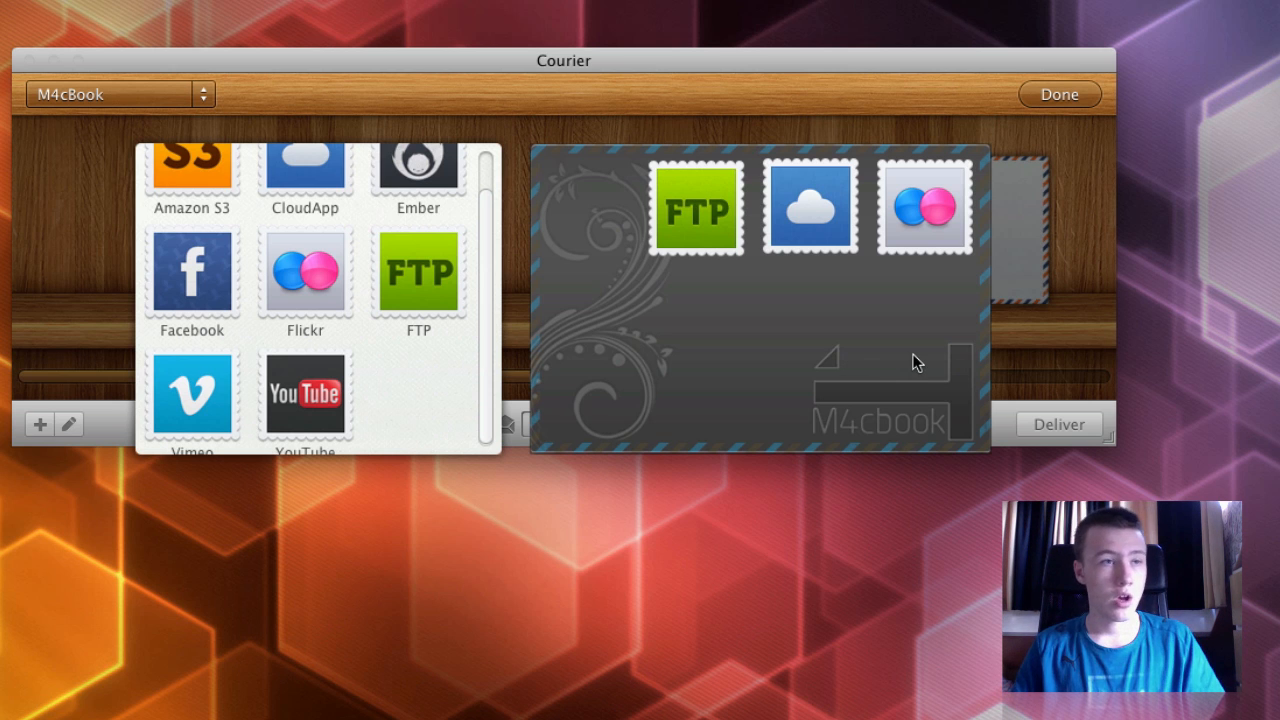
{"action": "left_click", "coordinate": [120, 96]}
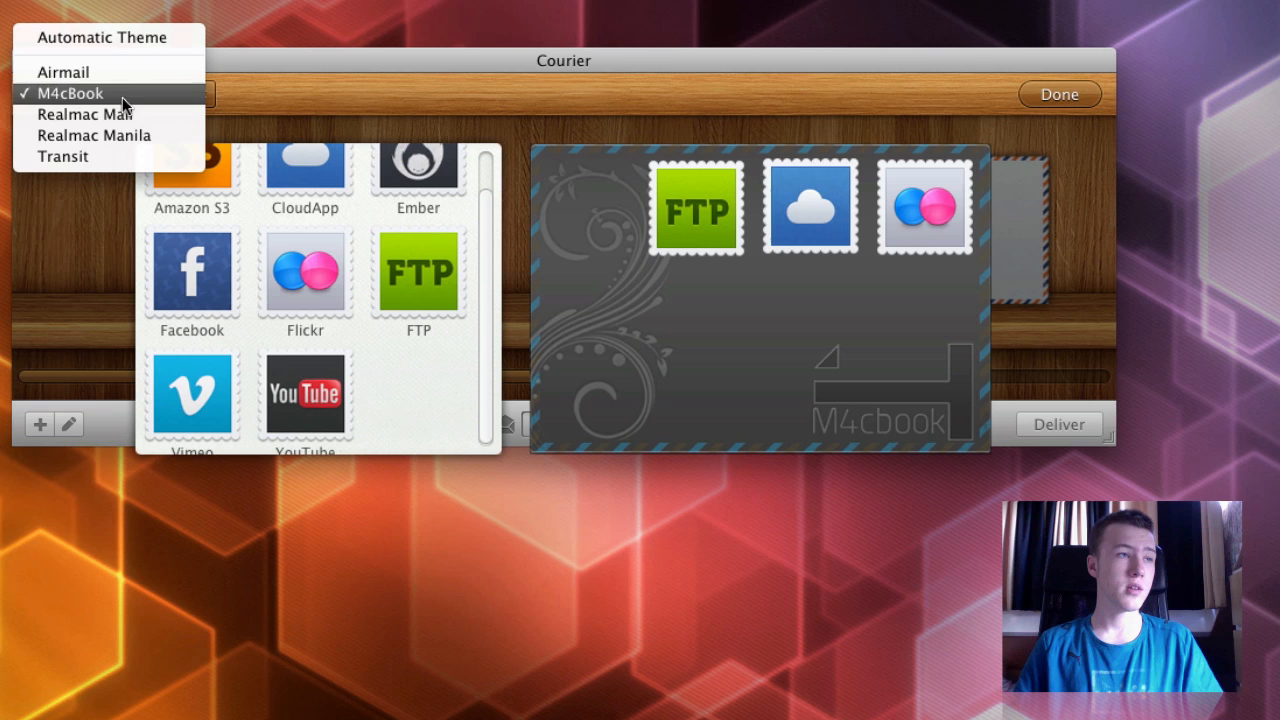
{"action": "left_click", "coordinate": [62, 72]}
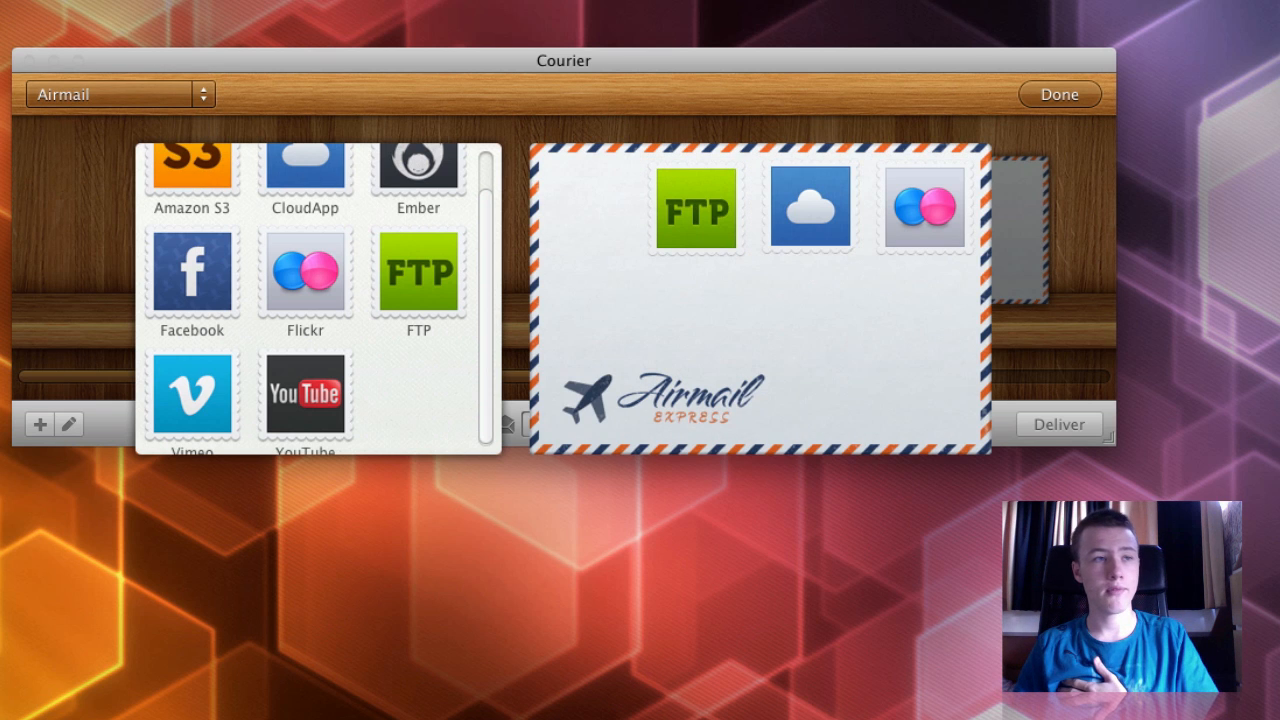
{"action": "left_click", "coordinate": [120, 96]}
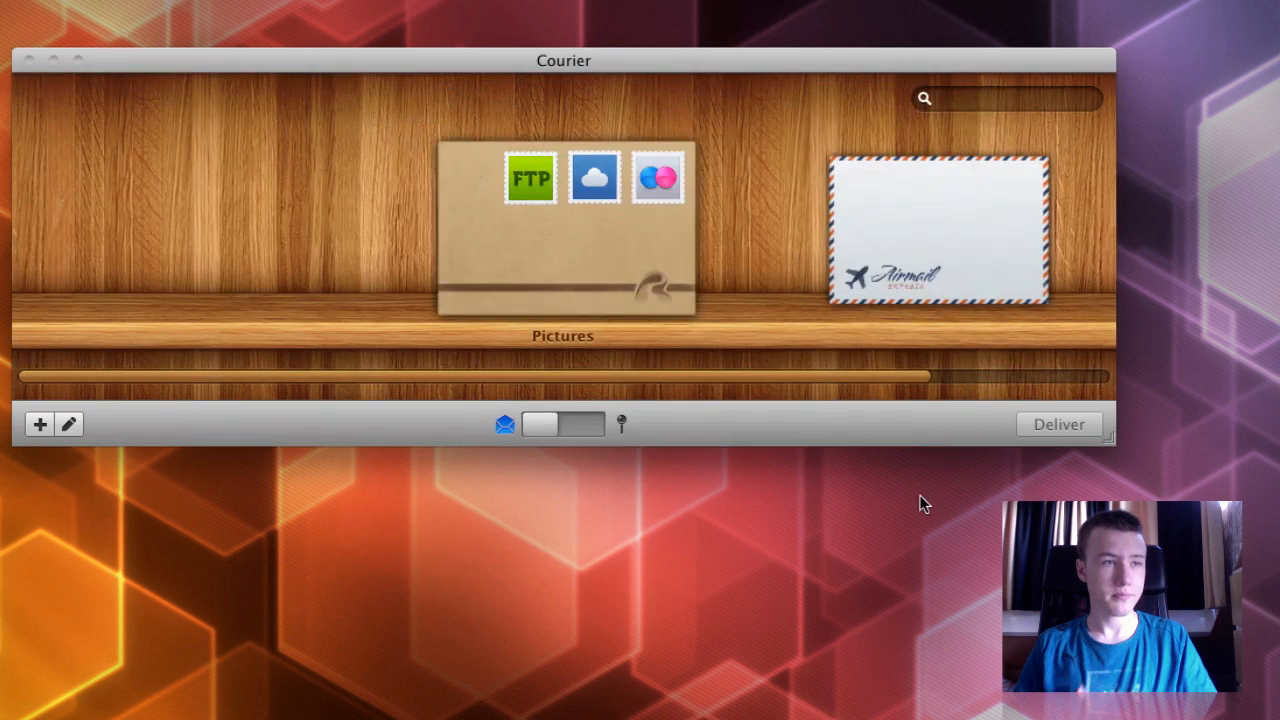
{"action": "mouse_move", "coordinate": [708, 212]}
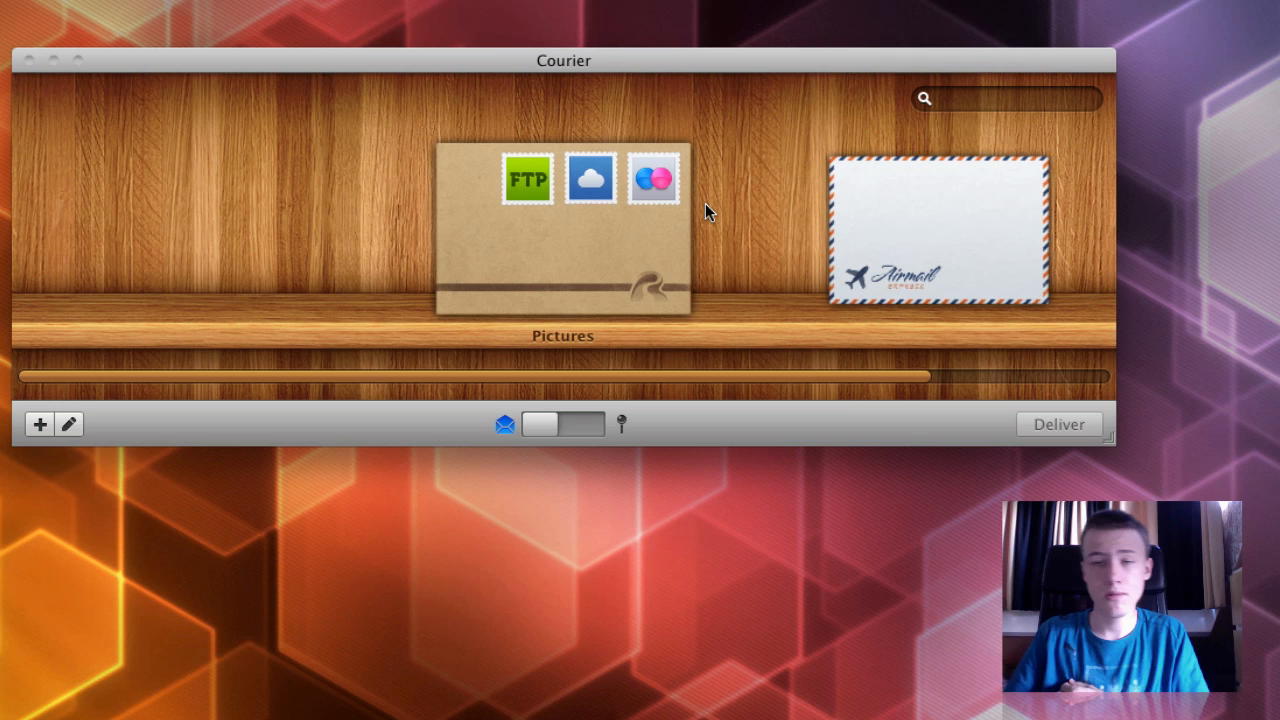
{"action": "mouse_move", "coordinate": [782, 324]}
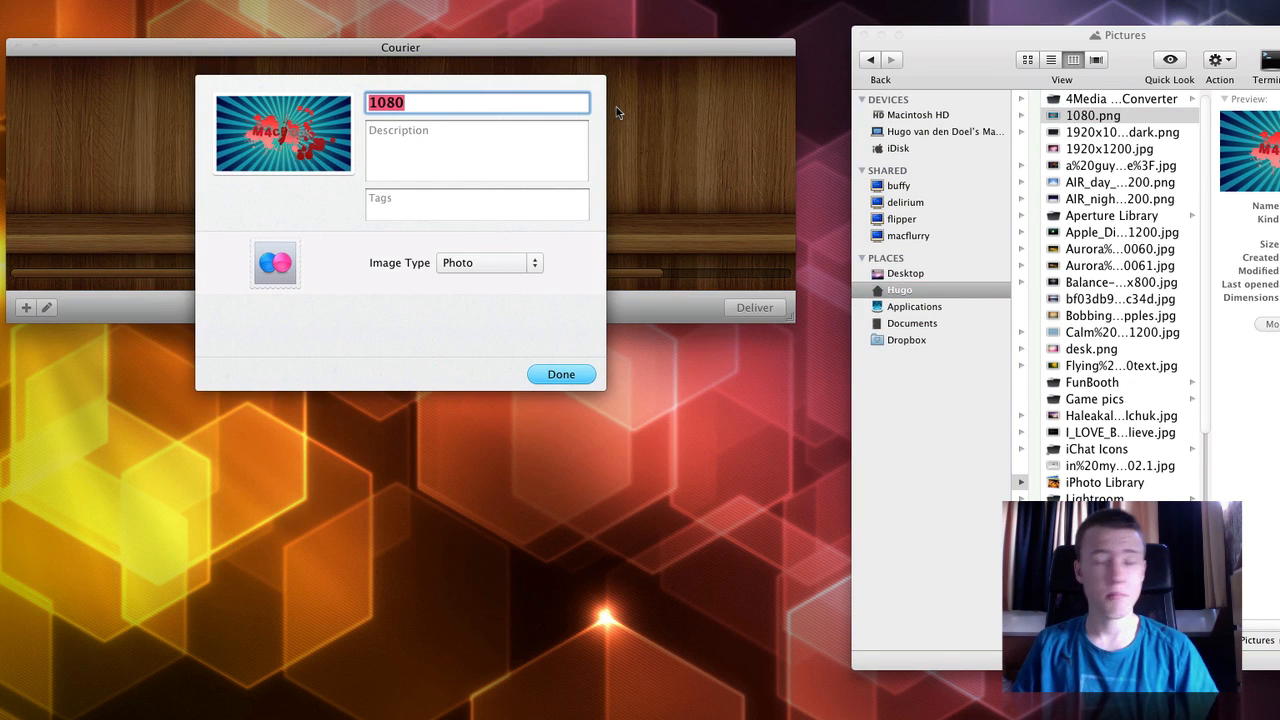
{"action": "mouse_move", "coordinate": [572, 210]}
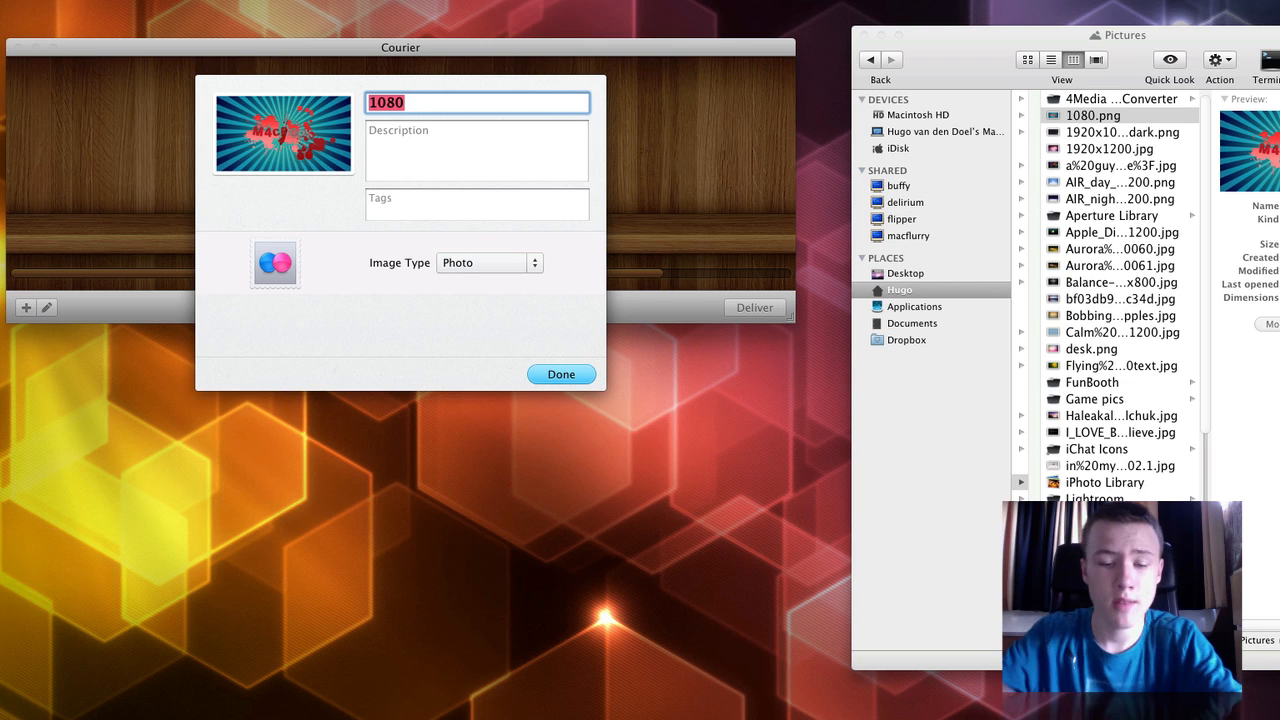
- Title the image 'Paint Wallpaper', tag it 'Wallpaper Paint' and send the envelope for delivery
{"action": "type", "text": "Paint Wallpape"}
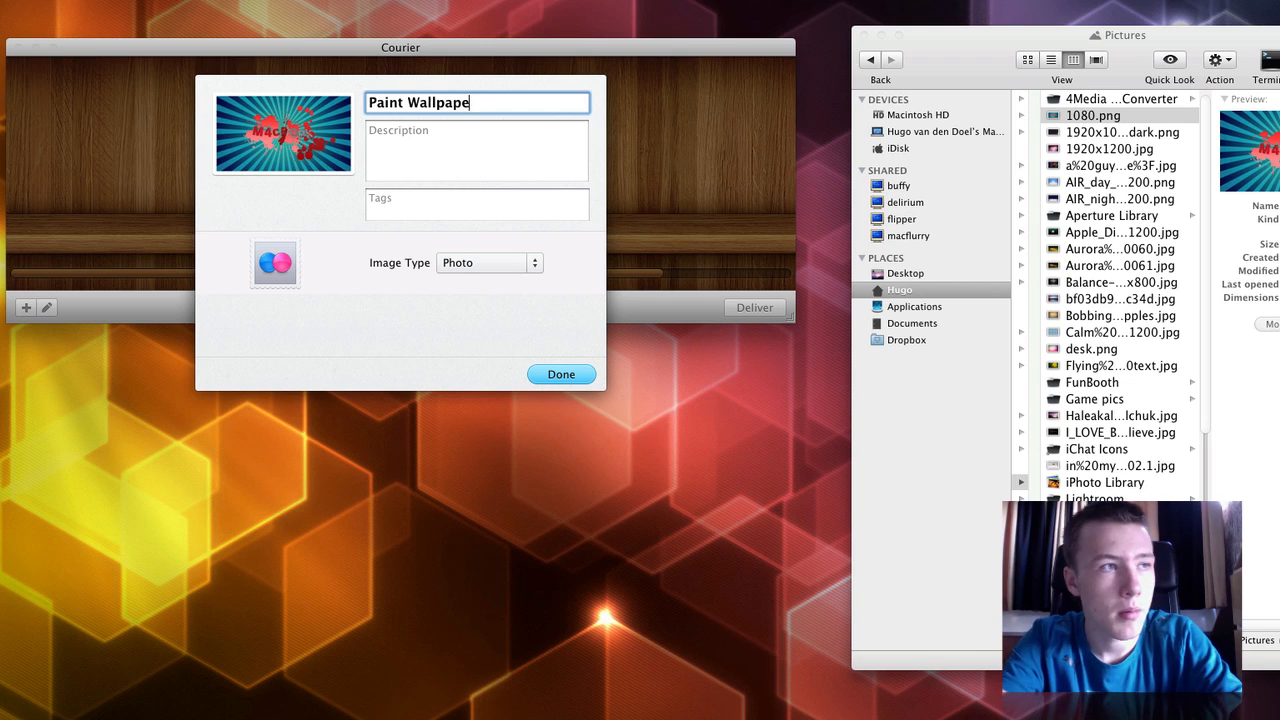
{"action": "type", "text": "Wallpaper Paint"}
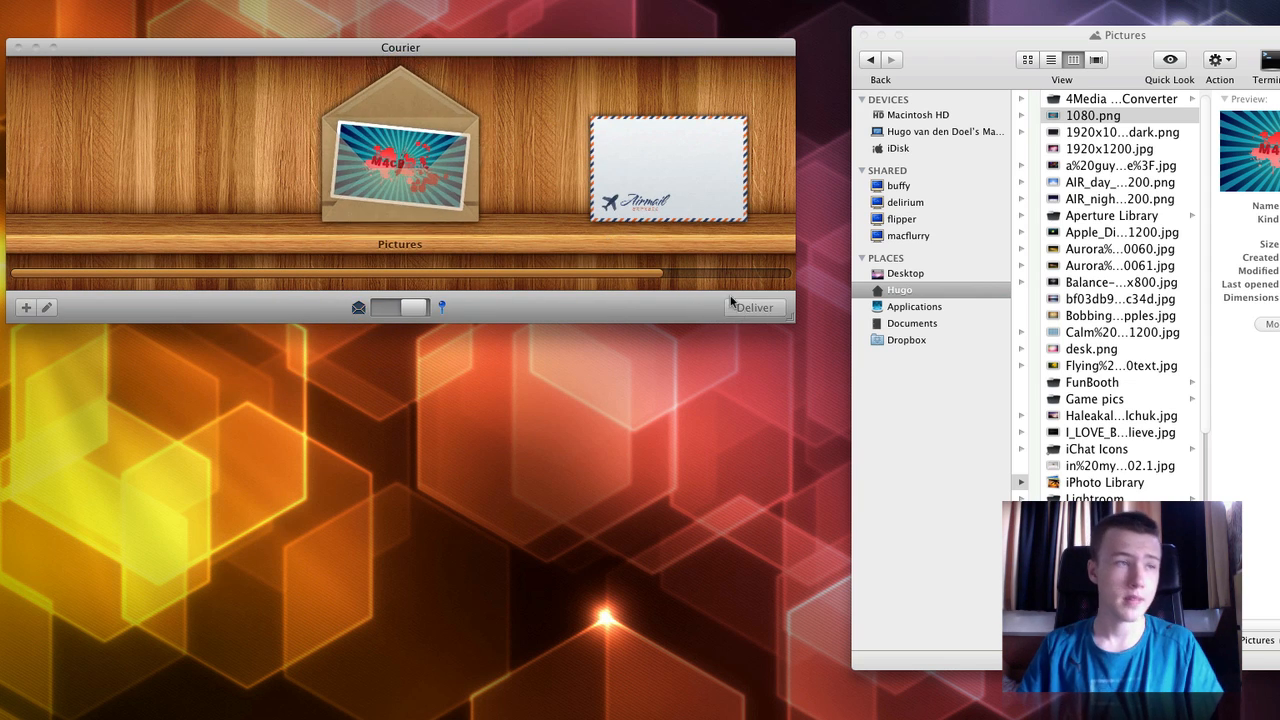
{"action": "left_click", "coordinate": [754, 308]}
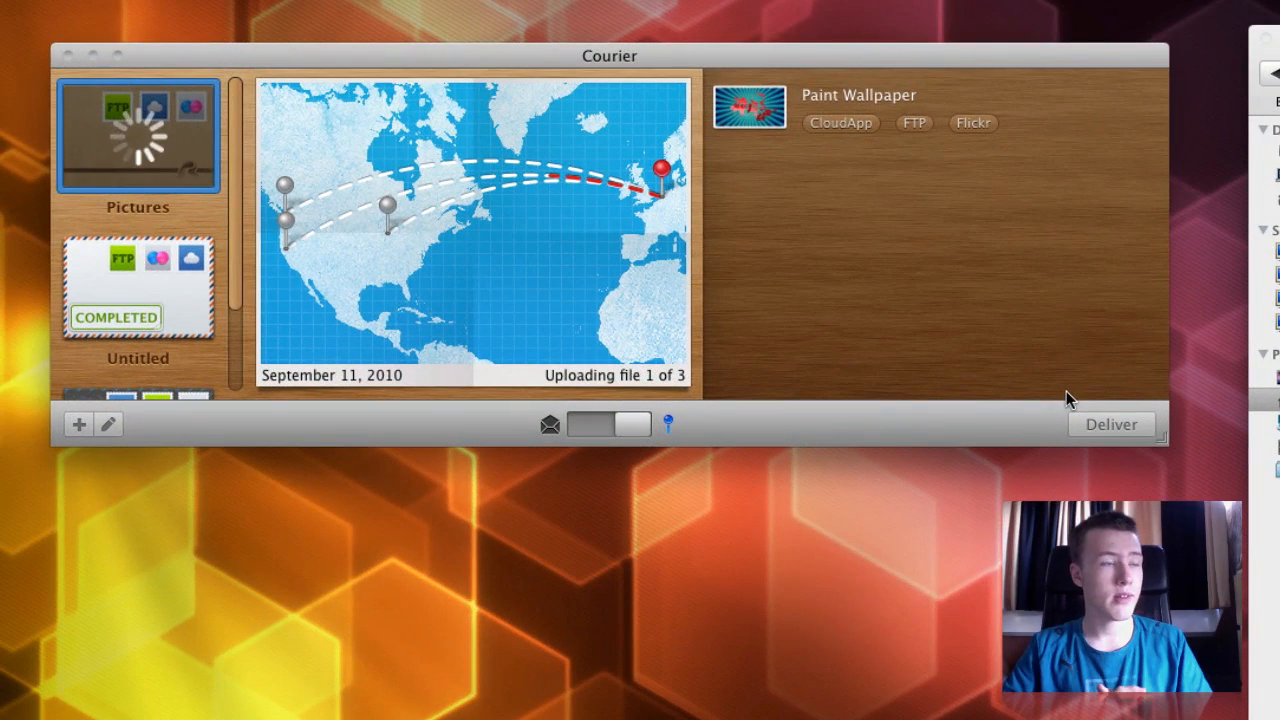
{"action": "mouse_move", "coordinate": [308, 200]}
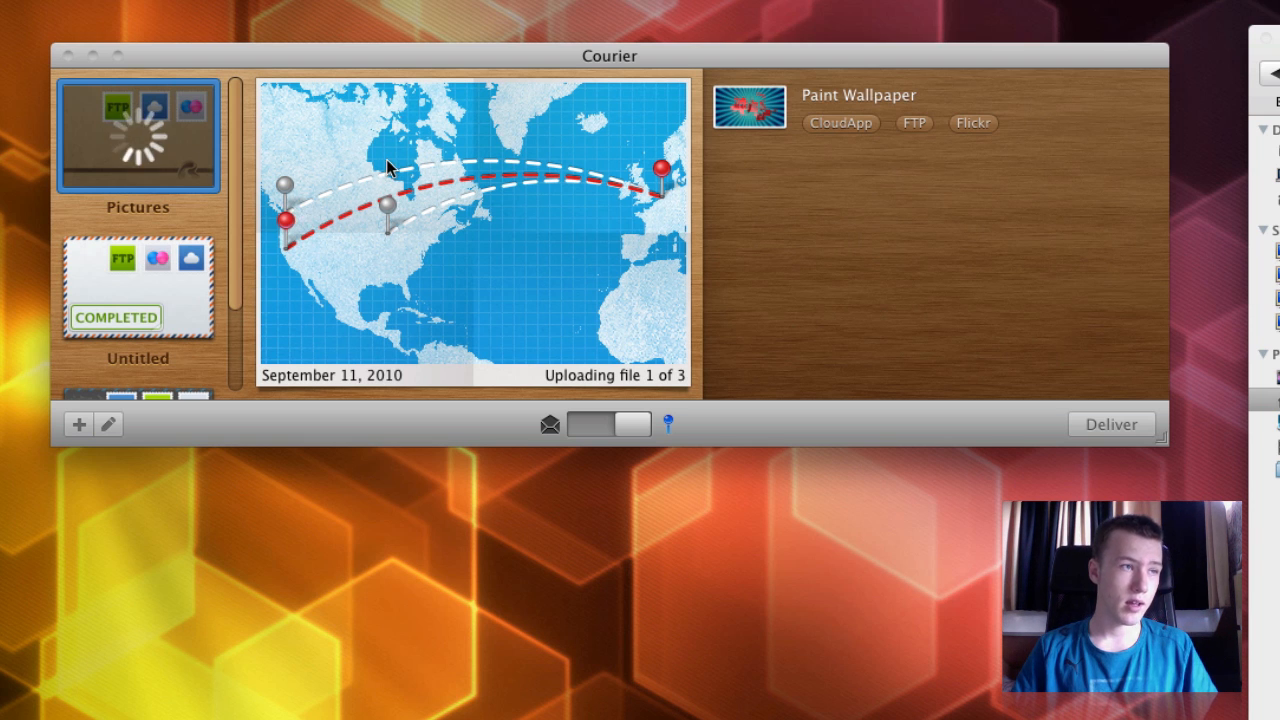
{"action": "mouse_move", "coordinate": [550, 196]}
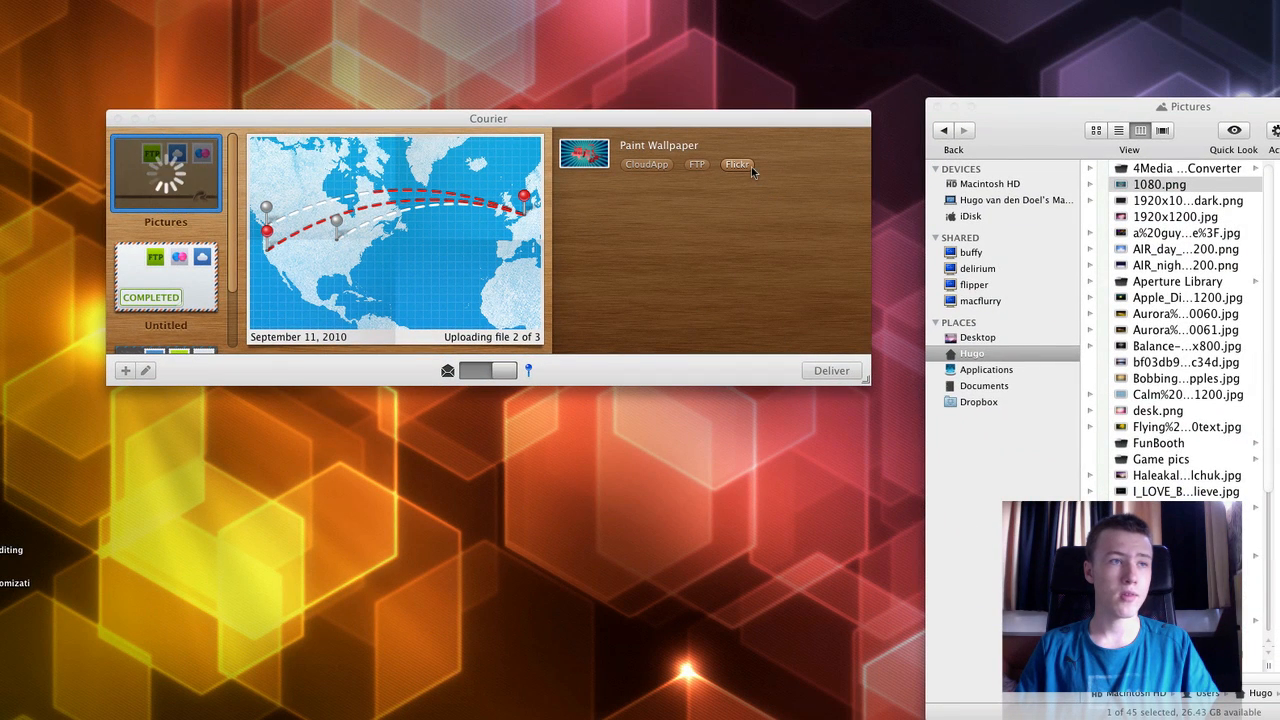
- View the uploaded Paint Wallpaper image on Flickr while delivery continues
{"action": "left_click", "coordinate": [736, 164]}
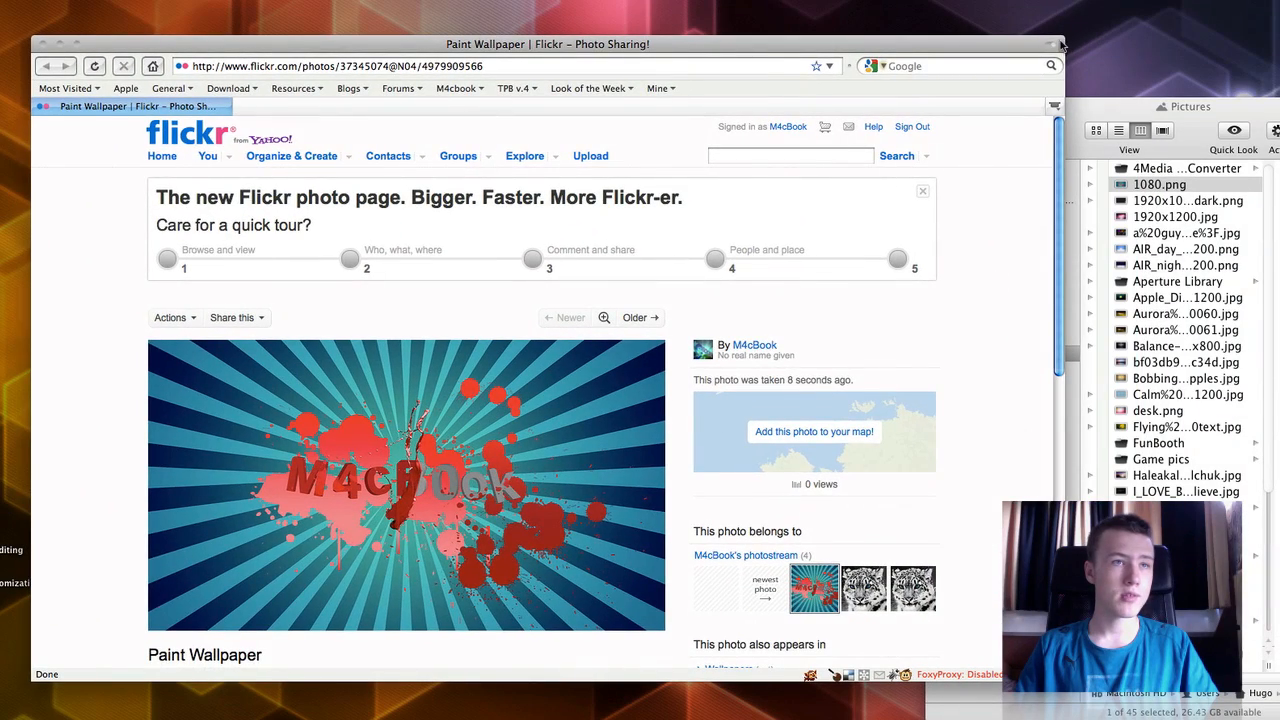
- Scroll the Flickr photo page to see Paint Wallpaper's description and tags
{"action": "scroll", "scroll_direction": "down", "scroll_amount": 3}
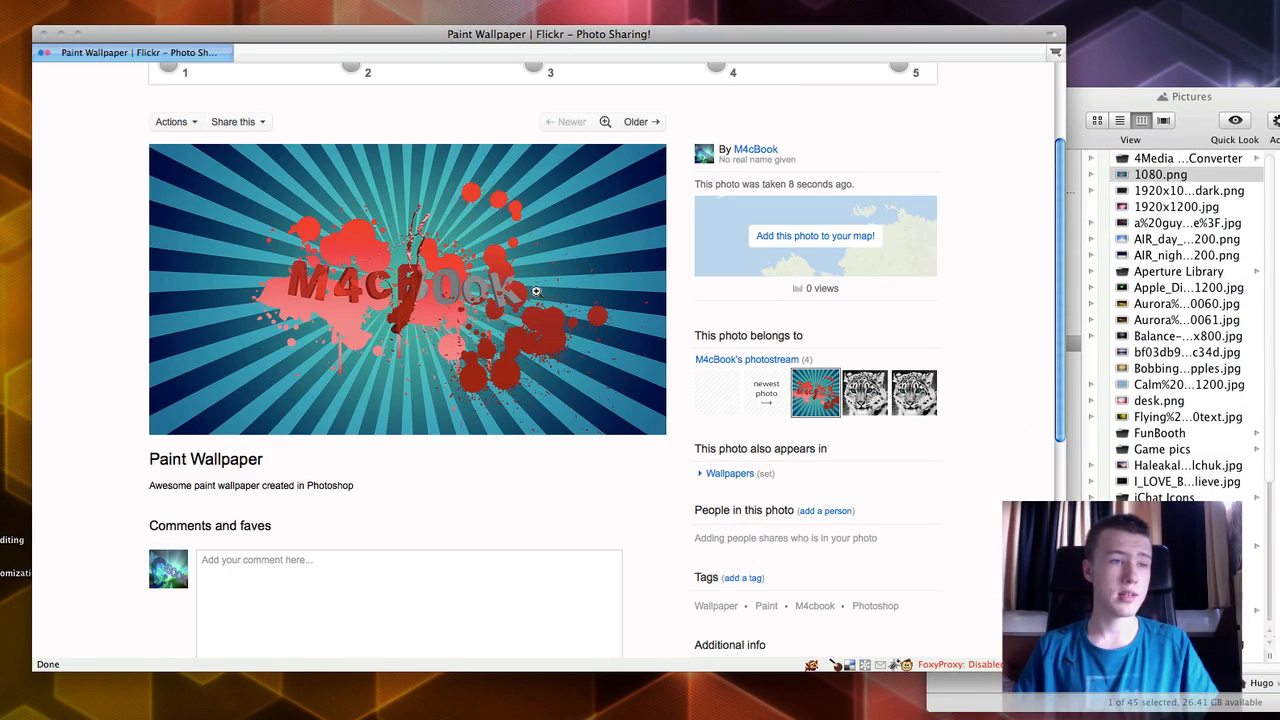
{"action": "scroll", "scroll_direction": "down", "scroll_amount": 3}
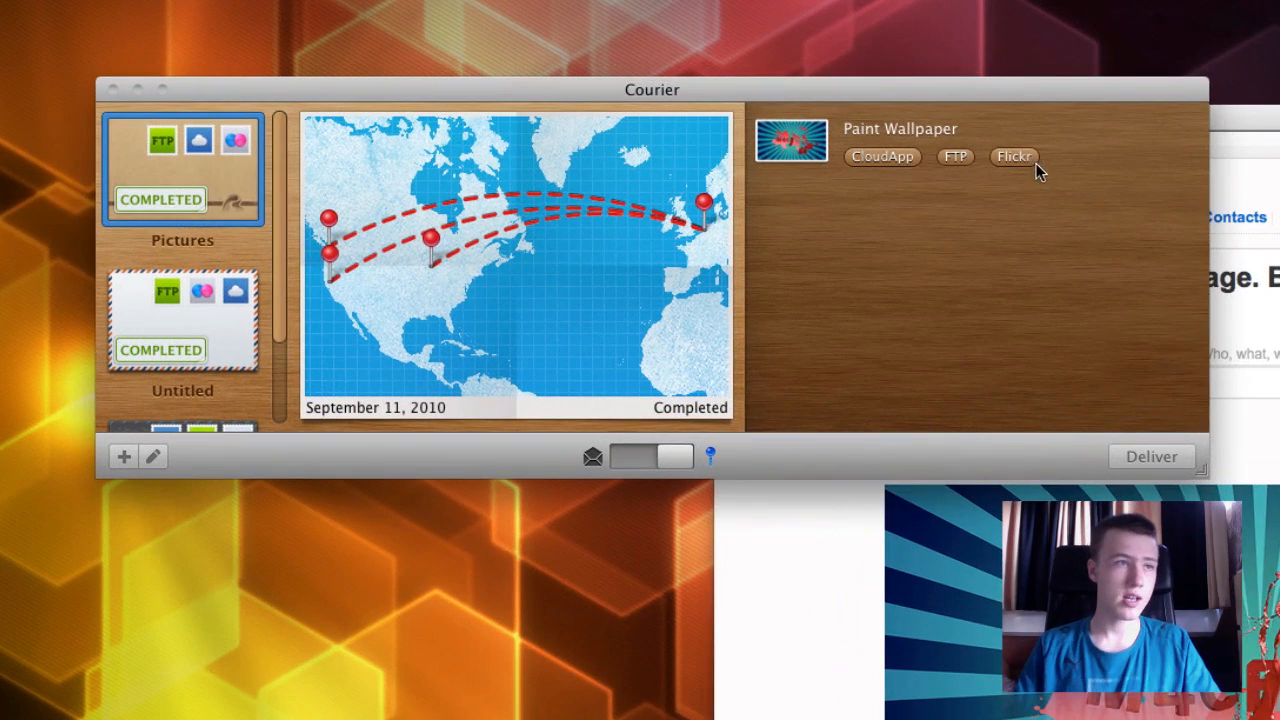
- Bring up Courier's Preferences with URL shortening, clipboard copy and diagnostics options
{"action": "left_click", "coordinate": [1016, 156]}
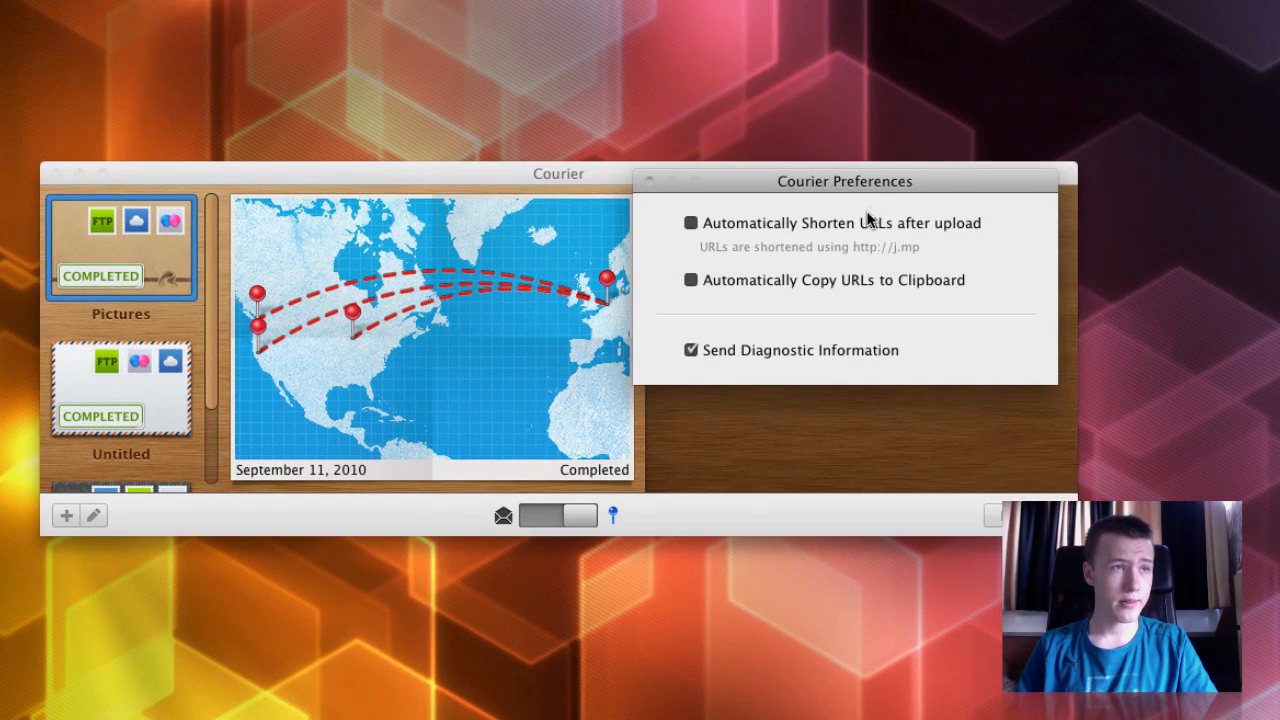
- Enable Automatically Shorten URLs and Automatically Copy URLs to Clipboard, then close Preferences
{"action": "left_click_drag", "start_coordinate": [844, 180], "coordinate": [816, 226]}
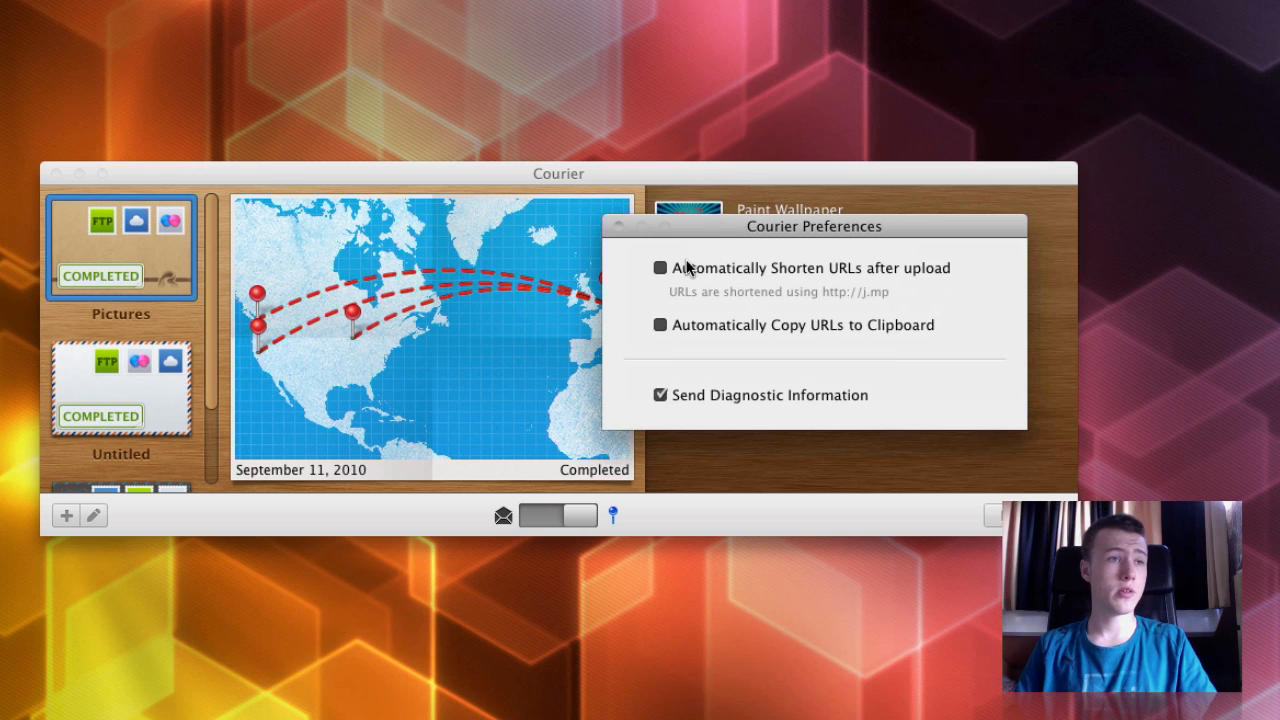
{"action": "left_click", "coordinate": [656, 268]}
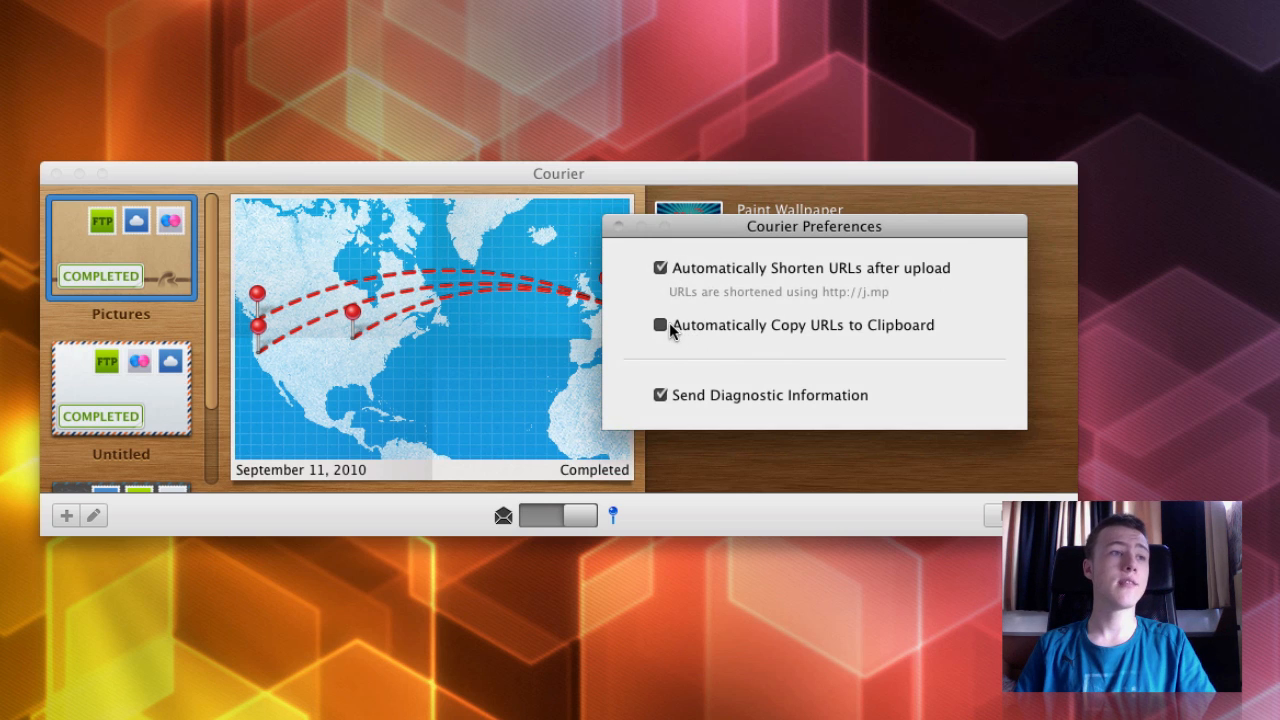
{"action": "left_click", "coordinate": [656, 324]}
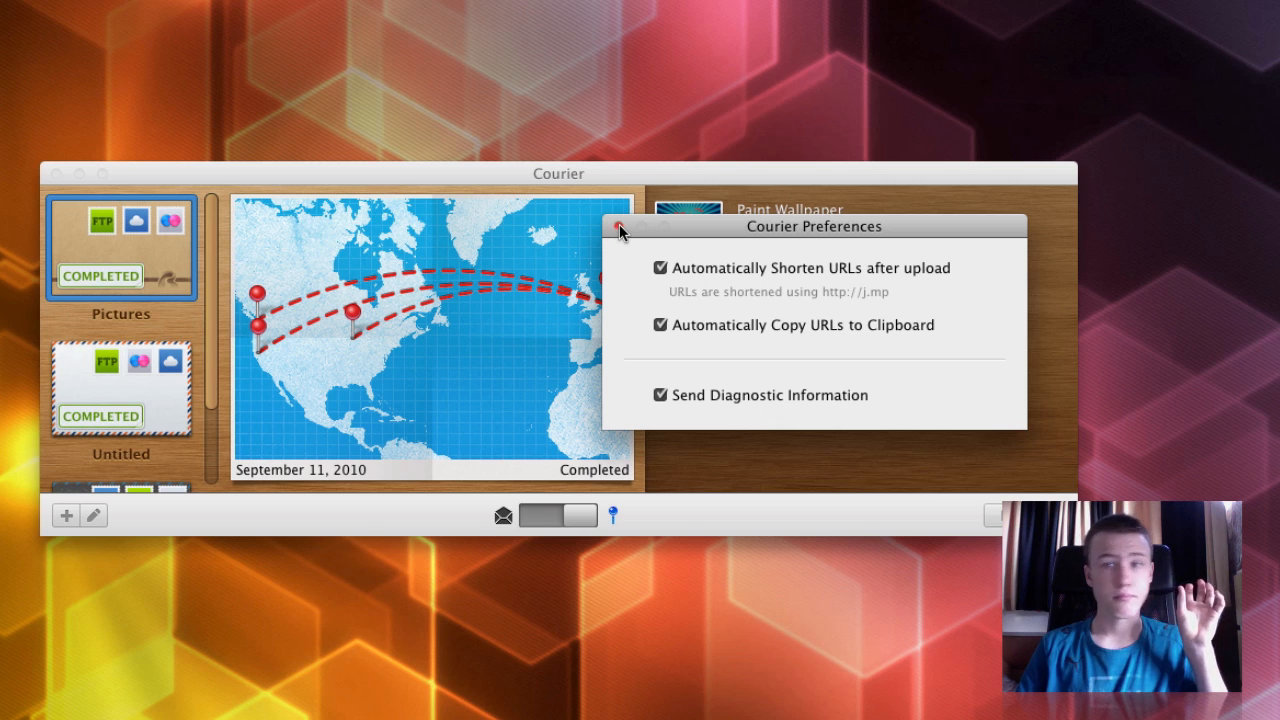
{"action": "left_click", "coordinate": [616, 228]}
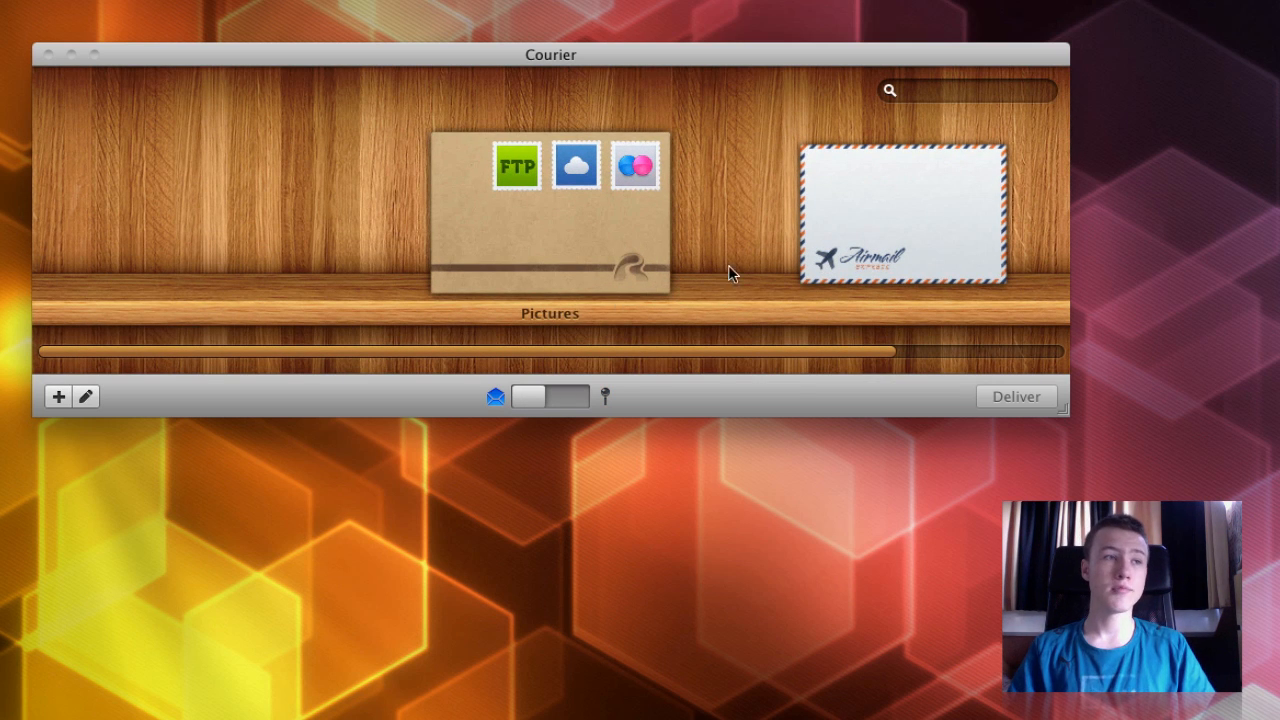
{"action": "mouse_move", "coordinate": [768, 344]}
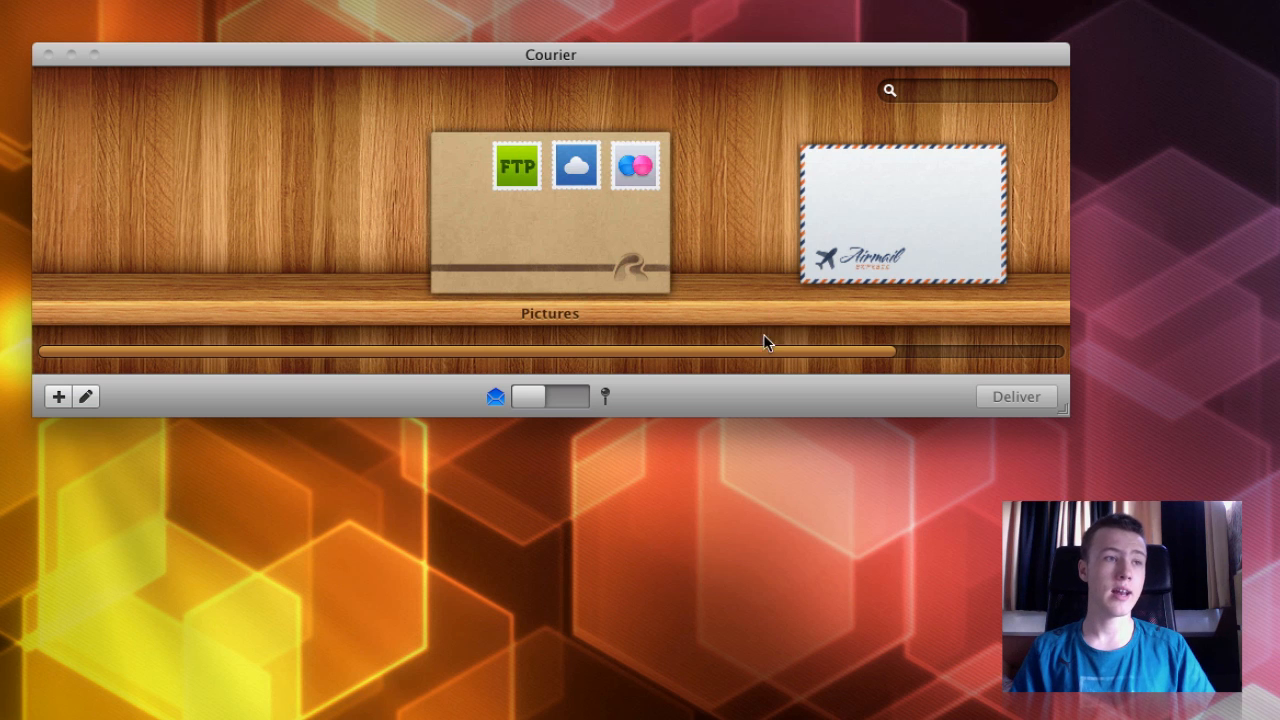
{"action": "mouse_move", "coordinate": [762, 364]}
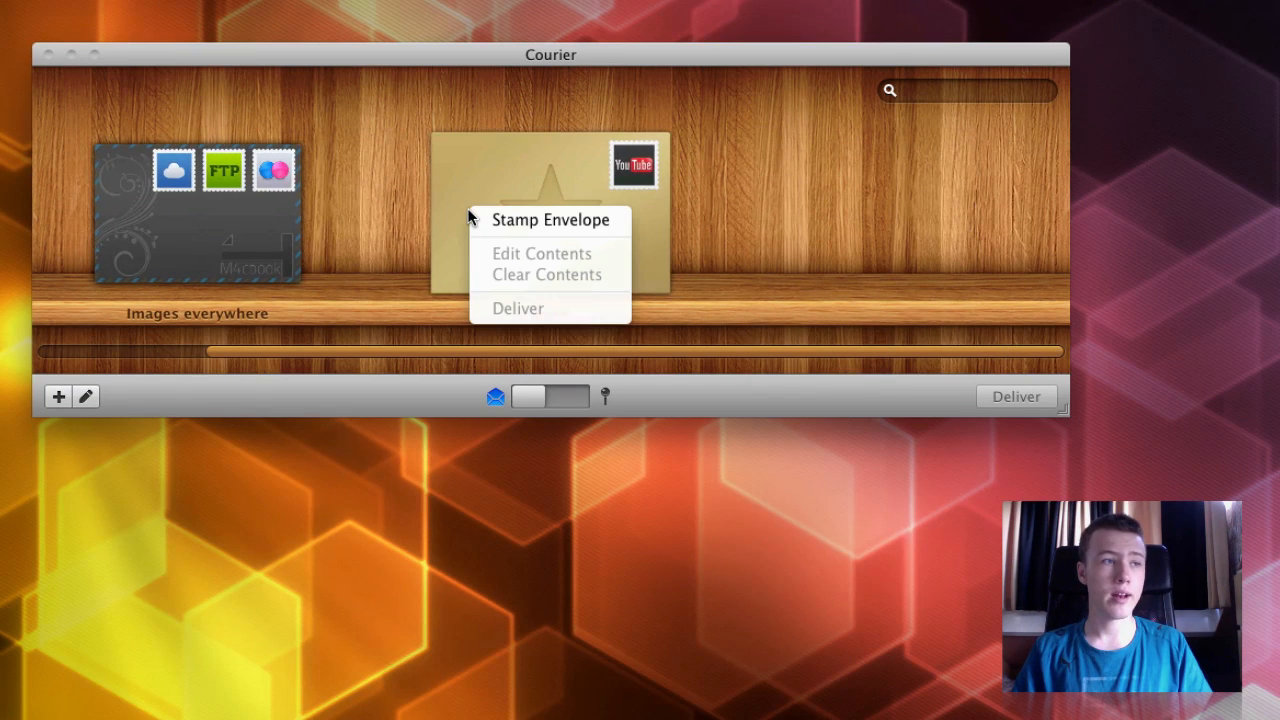
{"action": "mouse_move", "coordinate": [712, 212]}
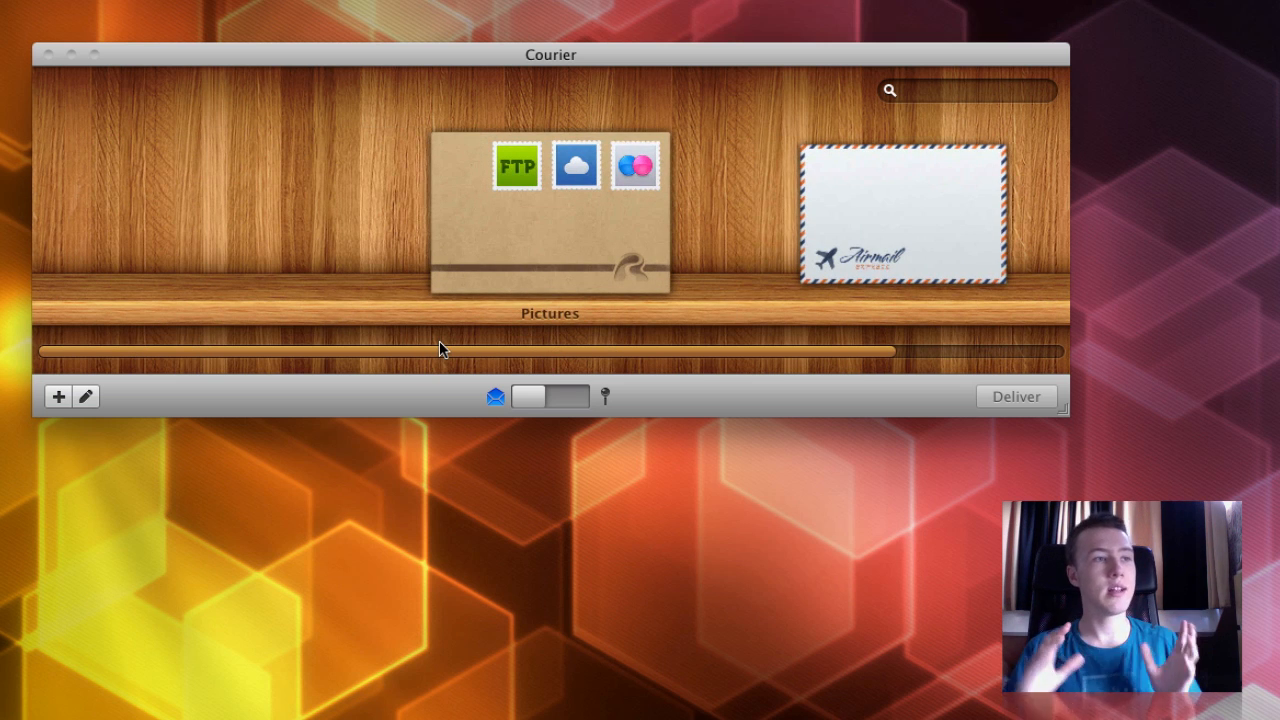
{"action": "mouse_move", "coordinate": [842, 62]}
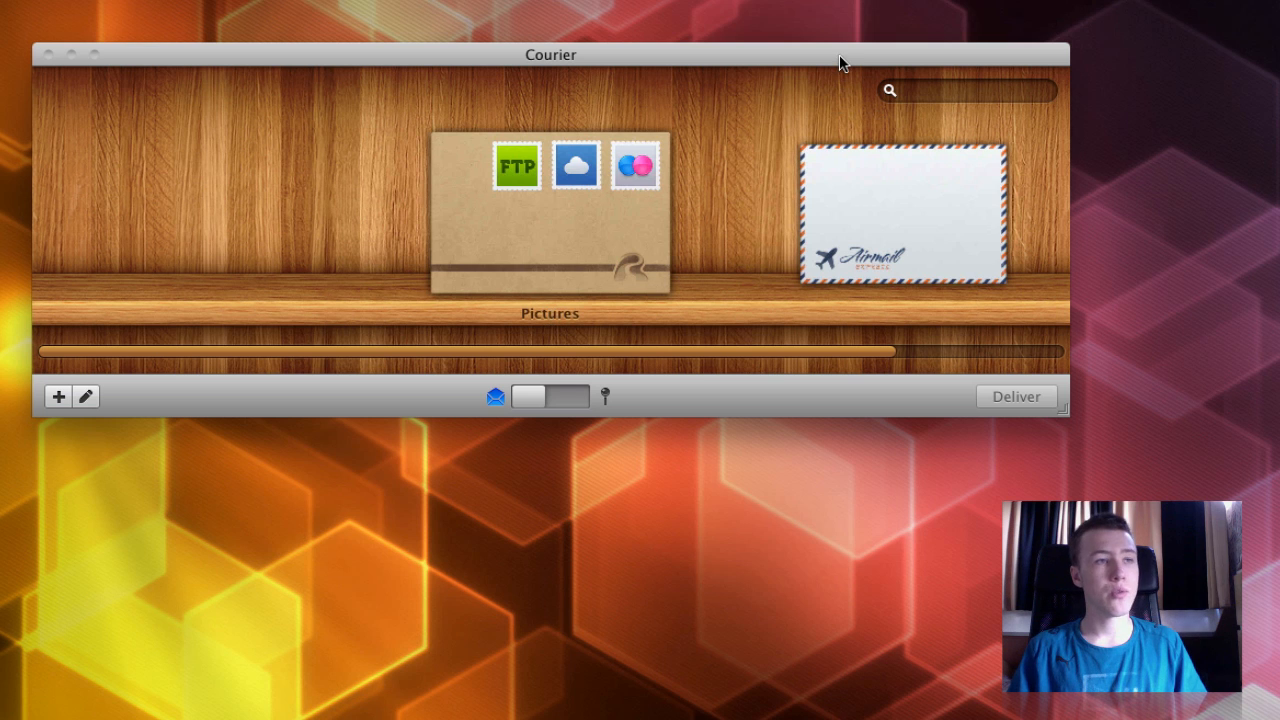